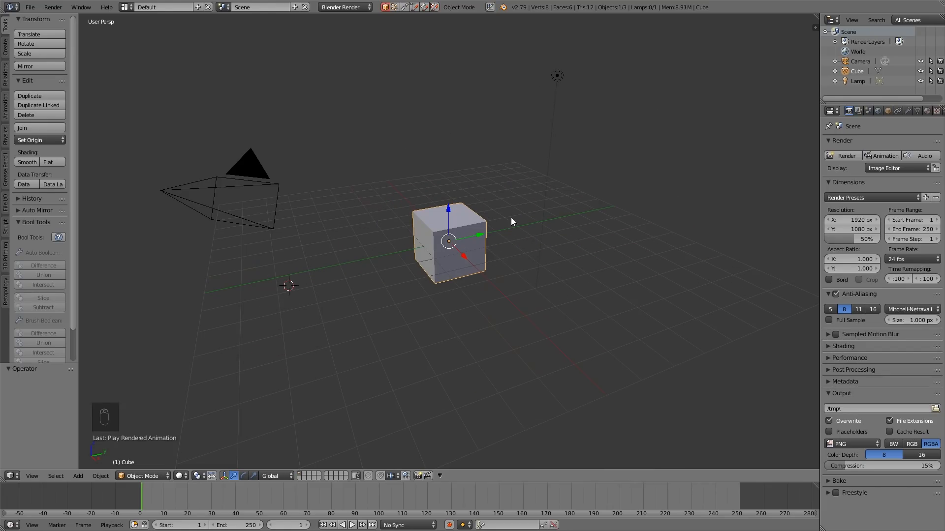
mouse_move(494, 241)
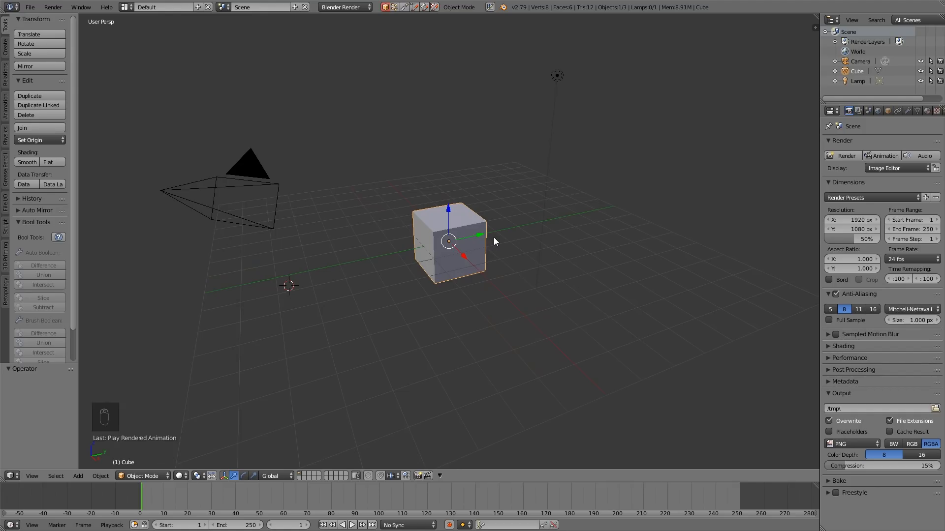
Step: Enter Edit Mode and unwrap the default cube's mesh with the standard Unwrap method
key(Tab)
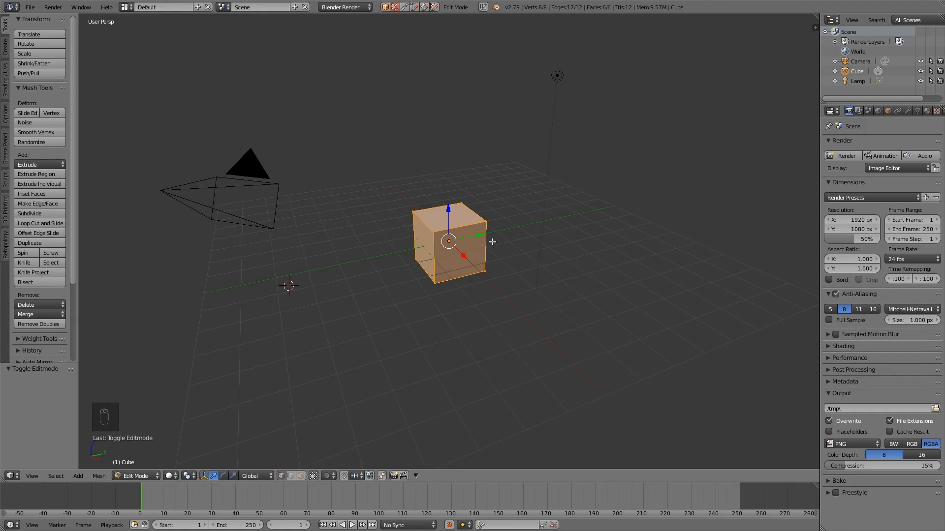
key(u)
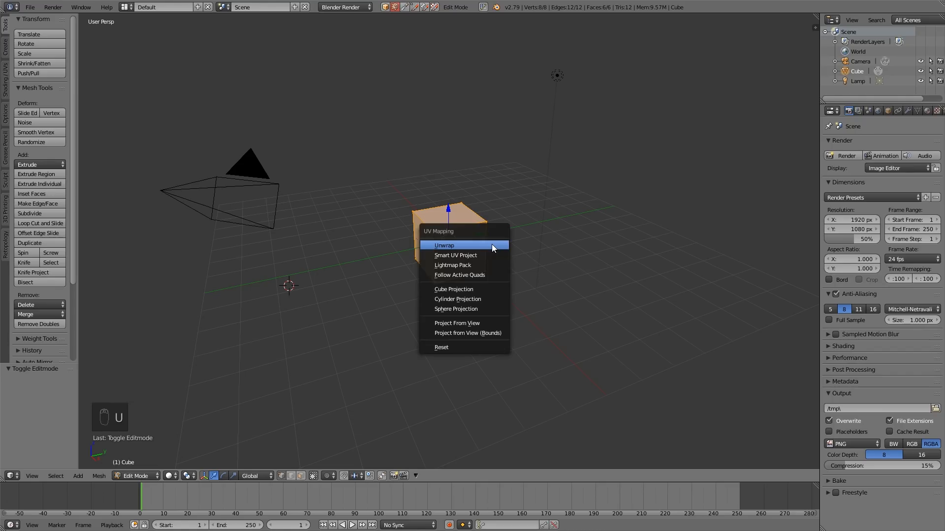
mouse_move(464, 255)
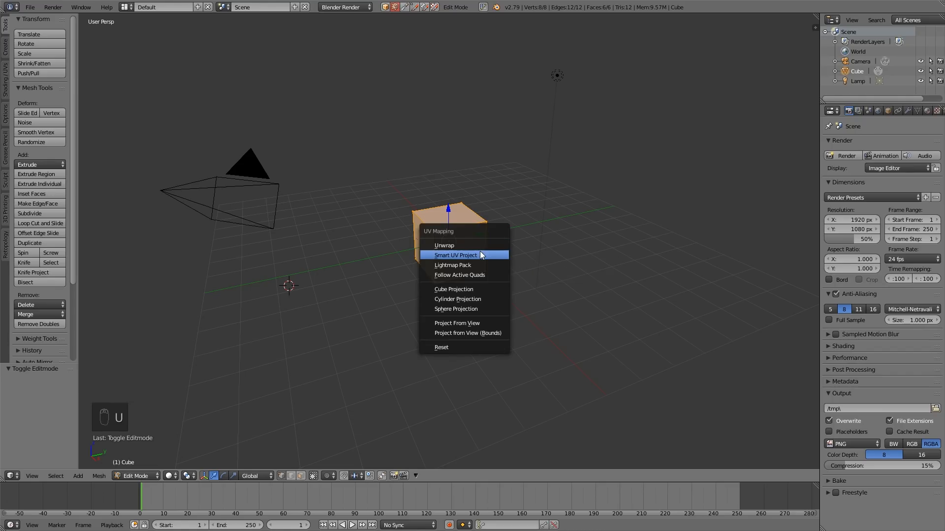
mouse_move(464, 255)
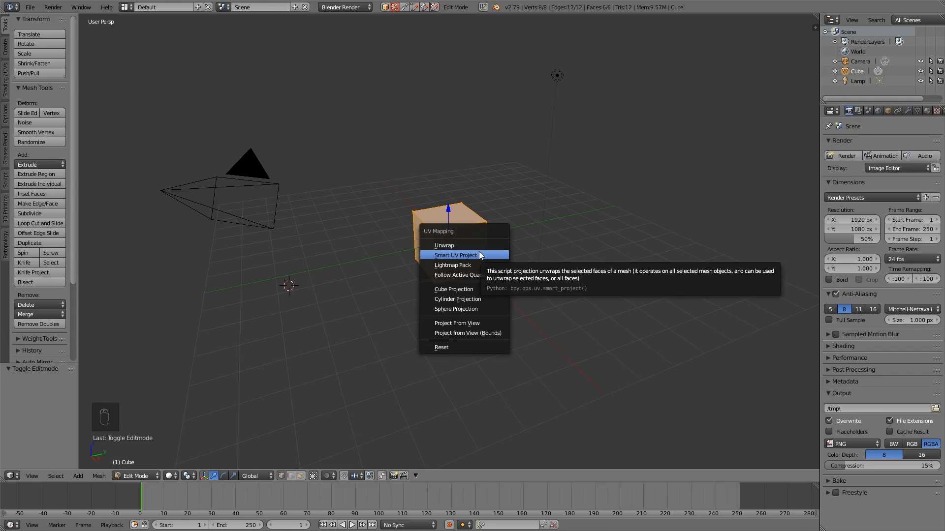
mouse_move(470, 255)
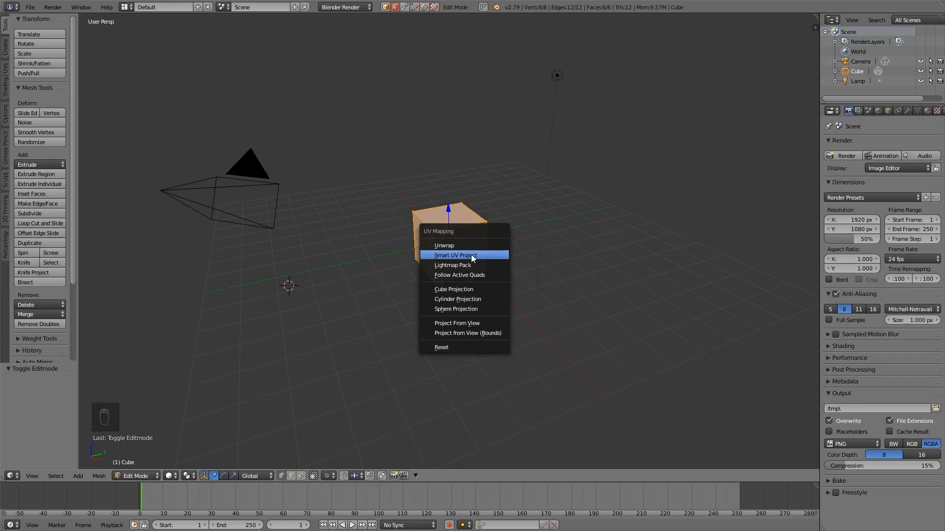
mouse_move(488, 249)
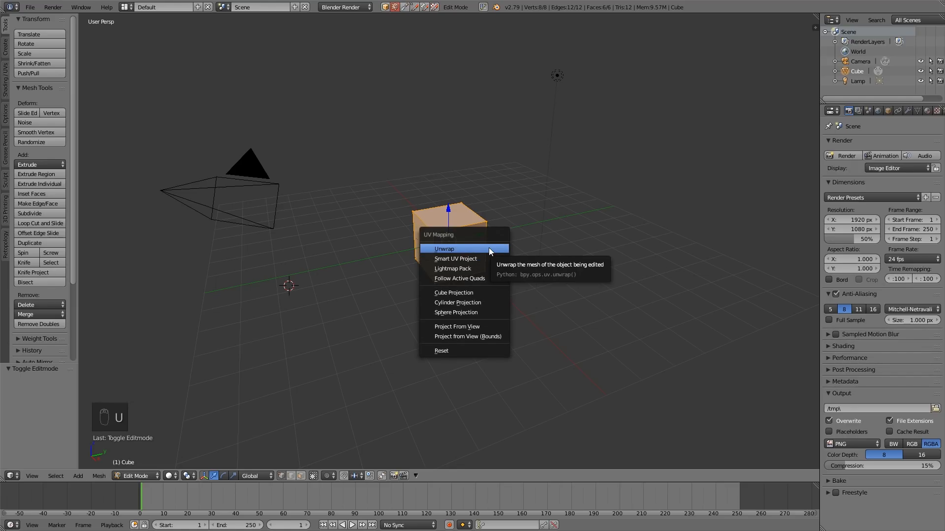
click(444, 248)
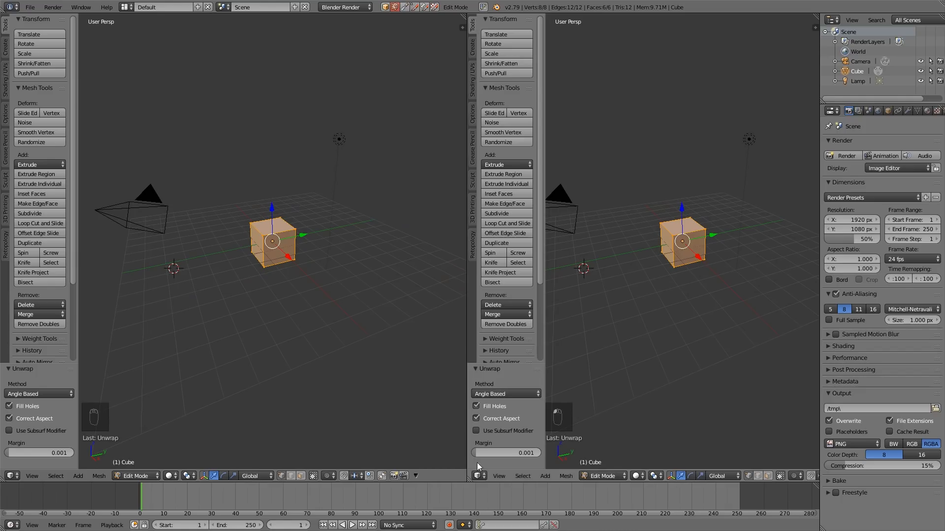
Step: Make the right area a Node Editor with a UV/Image Editor below it showing the unwrapped cube
click(477, 476)
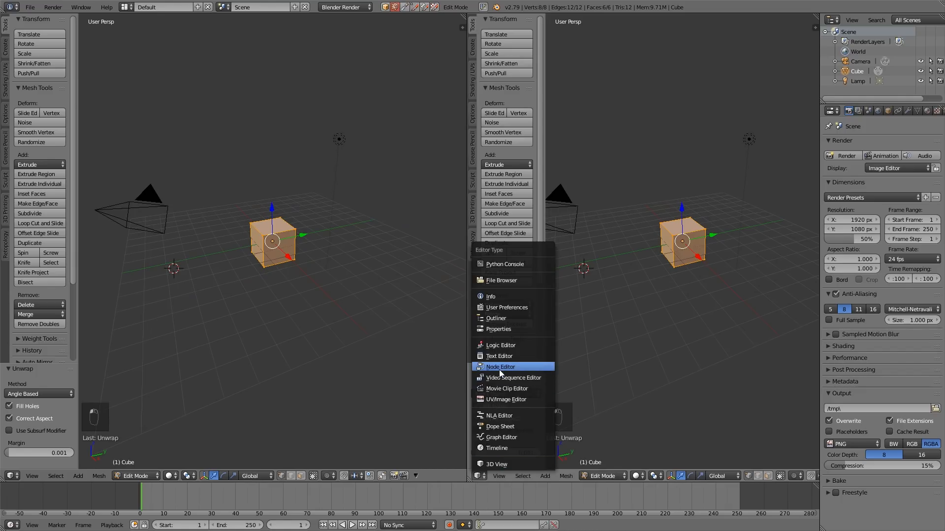
click(500, 366)
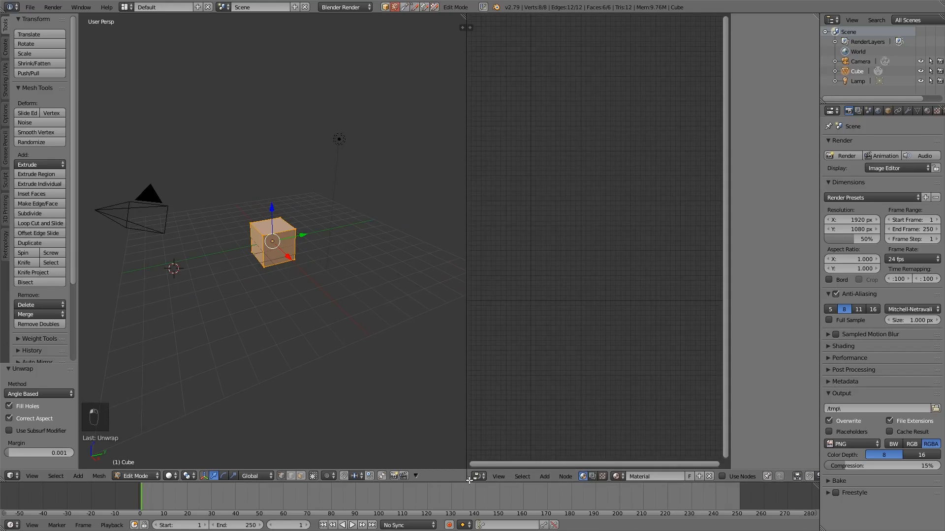
click(476, 477)
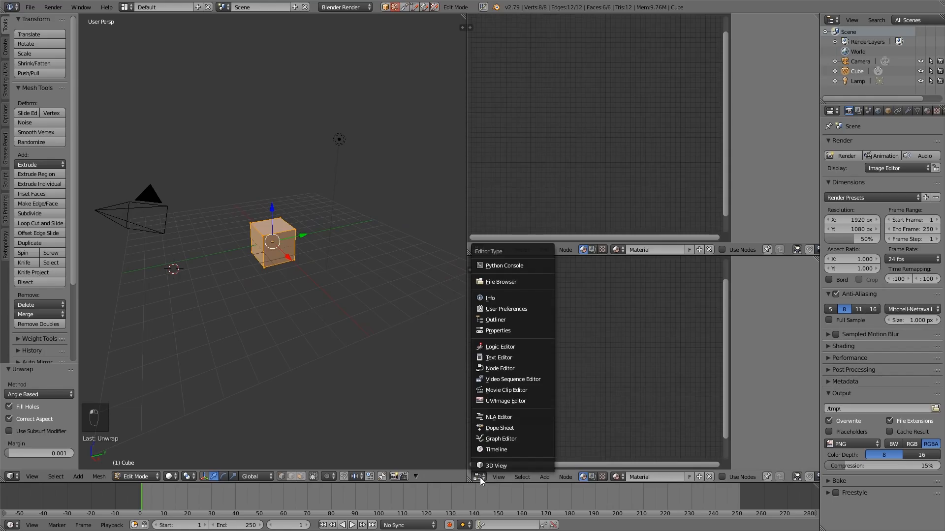
click(505, 400)
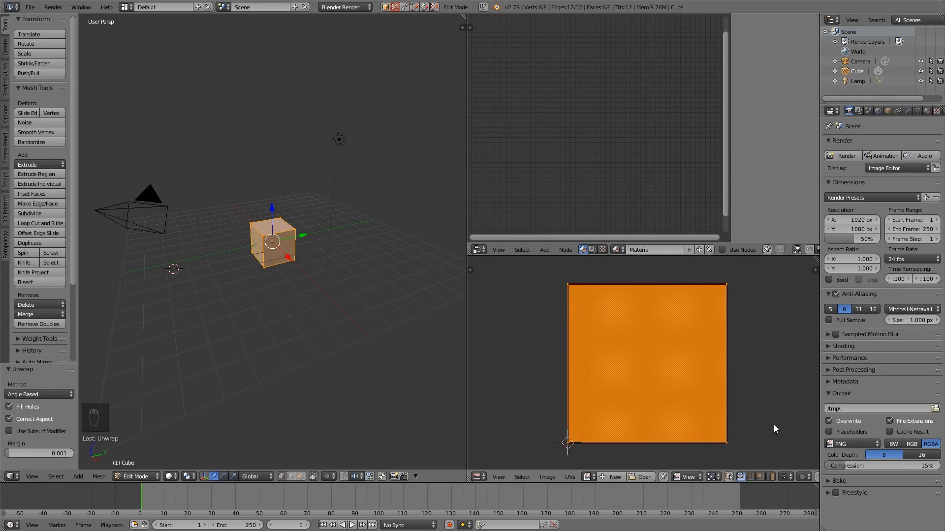
mouse_move(549, 456)
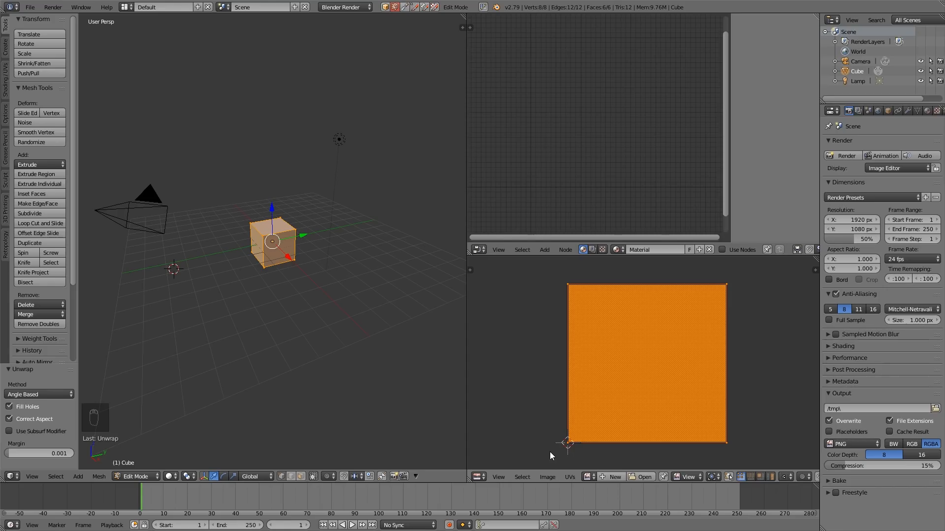
mouse_move(577, 279)
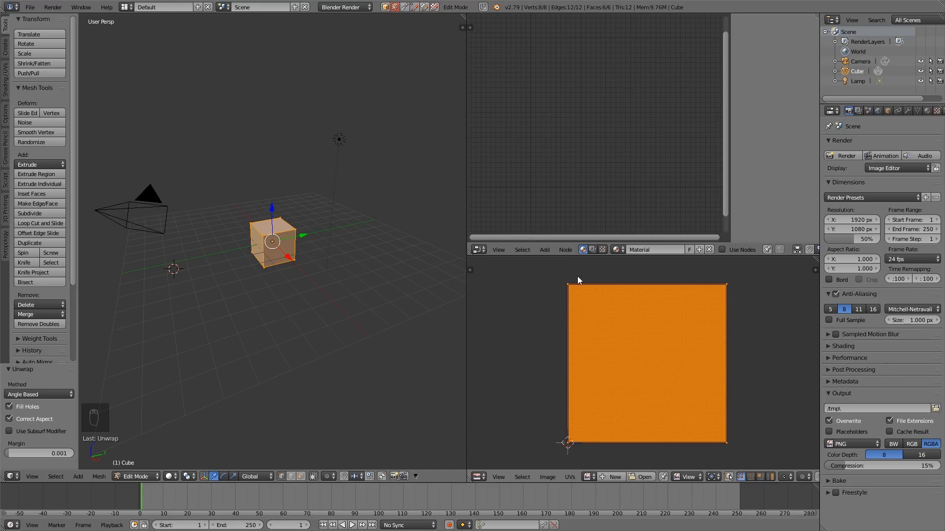
mouse_move(628, 133)
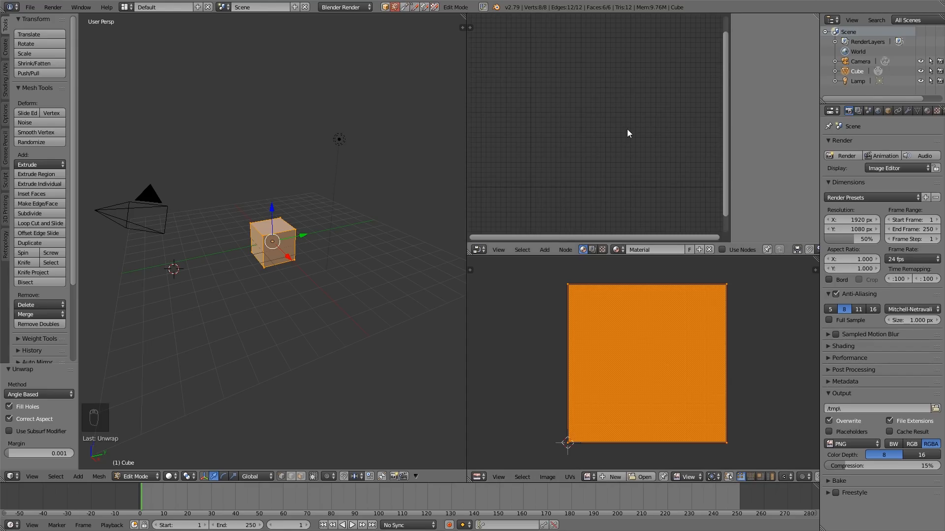
mouse_move(595, 188)
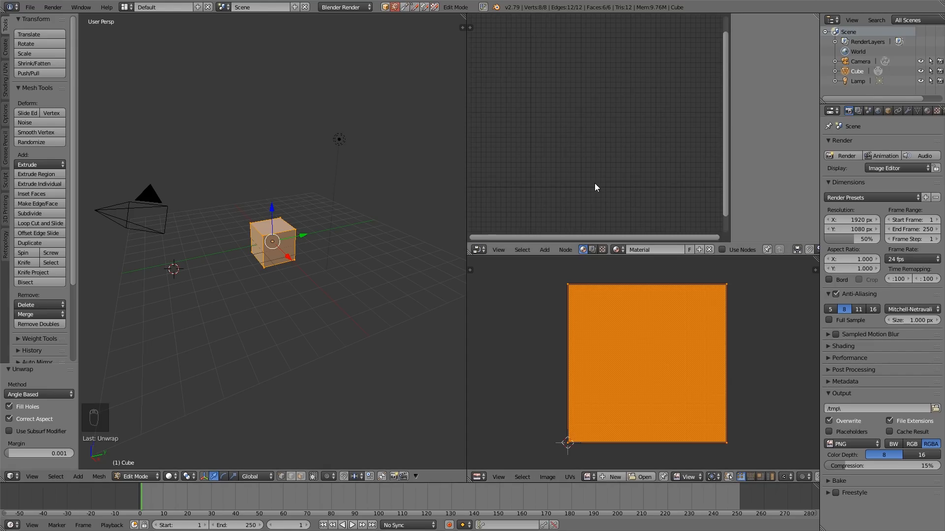
Step: Switch to Cycles Render and create node-based Material.001 with a Diffuse BSDF, framed in view
click(344, 7)
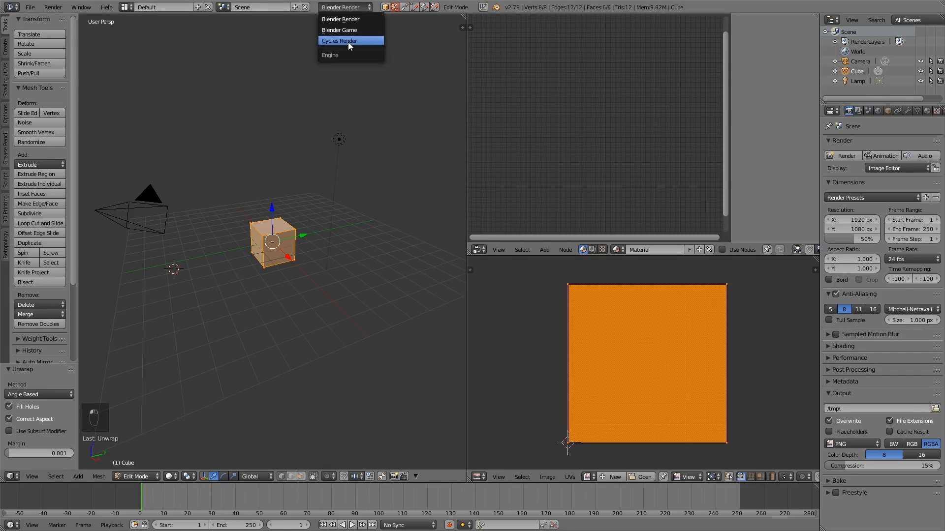
click(338, 41)
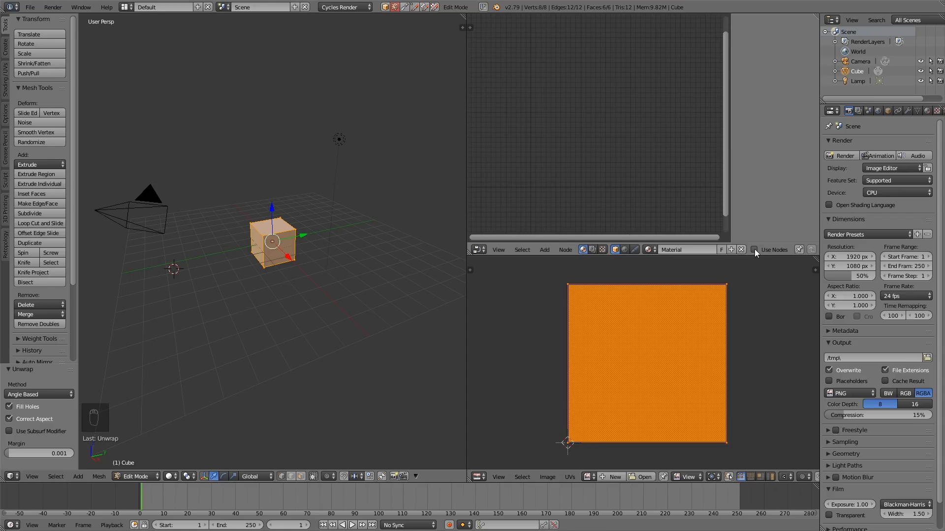
click(755, 249)
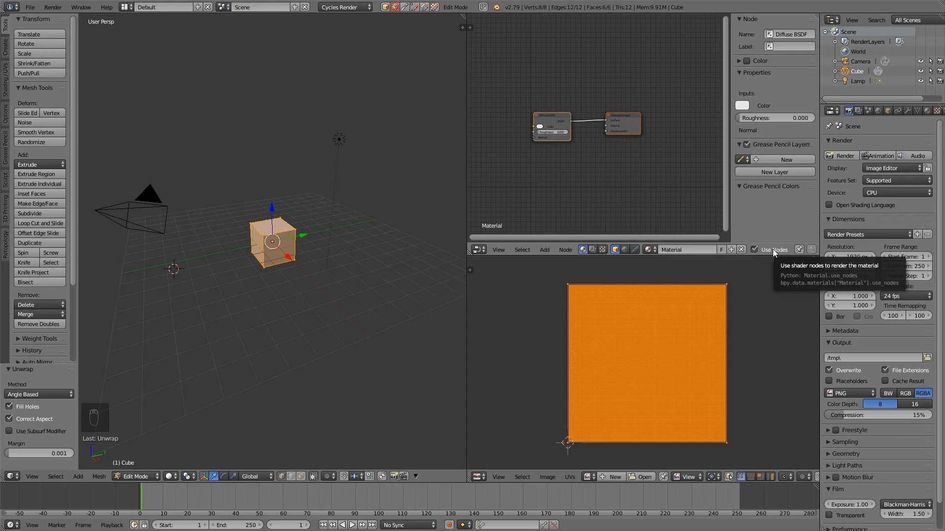
click(755, 249)
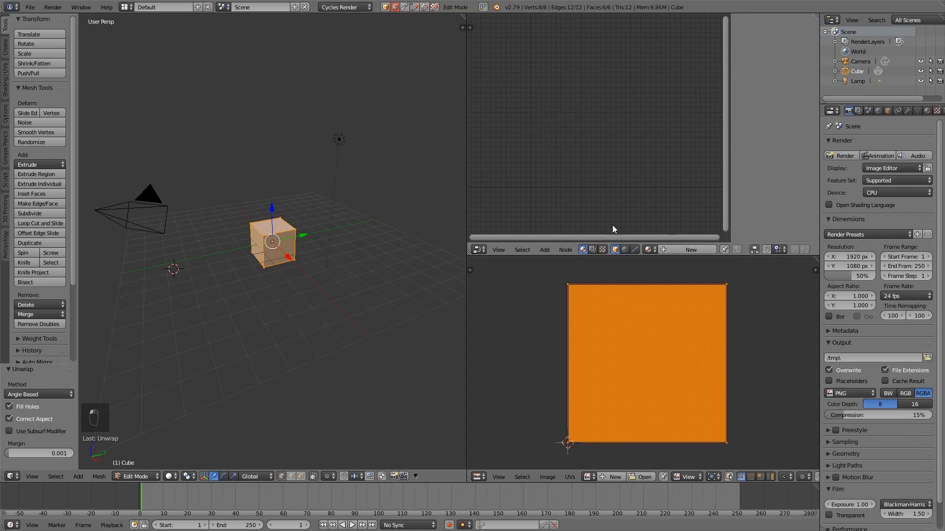
click(691, 250)
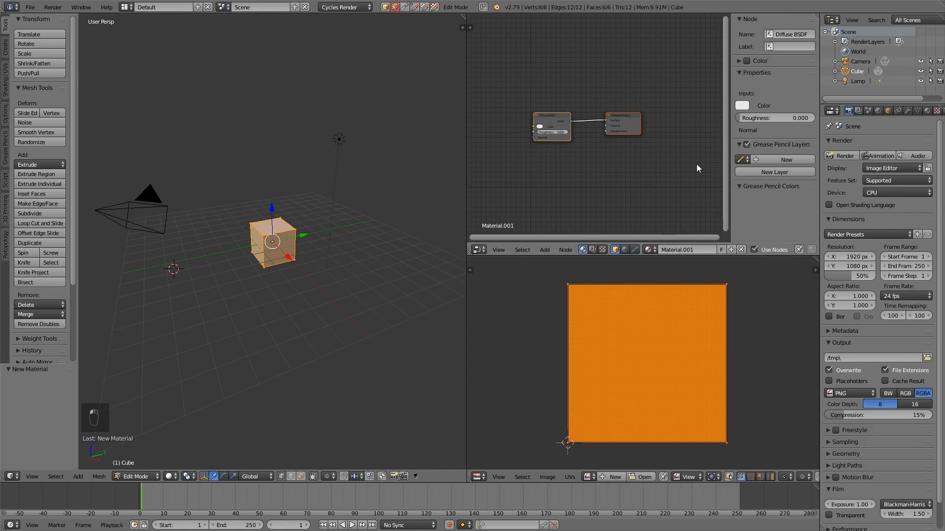
mouse_move(675, 178)
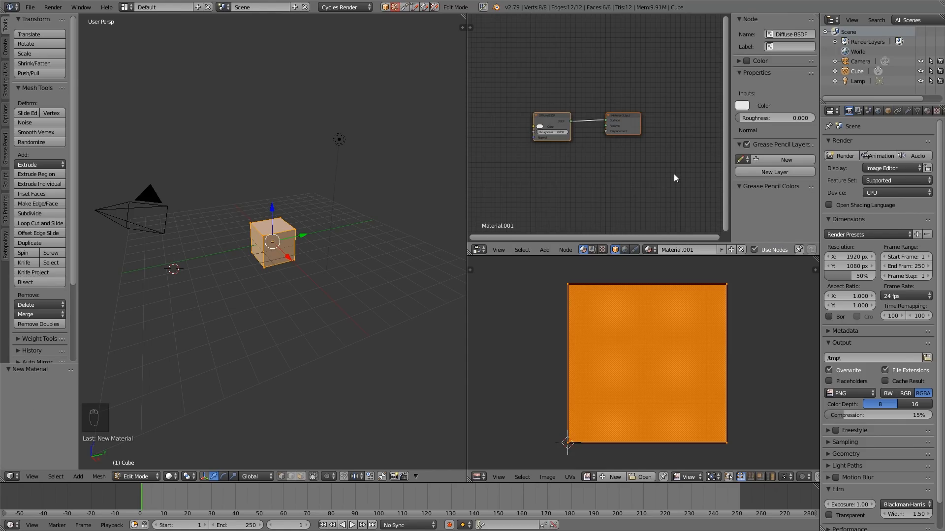
key(n)
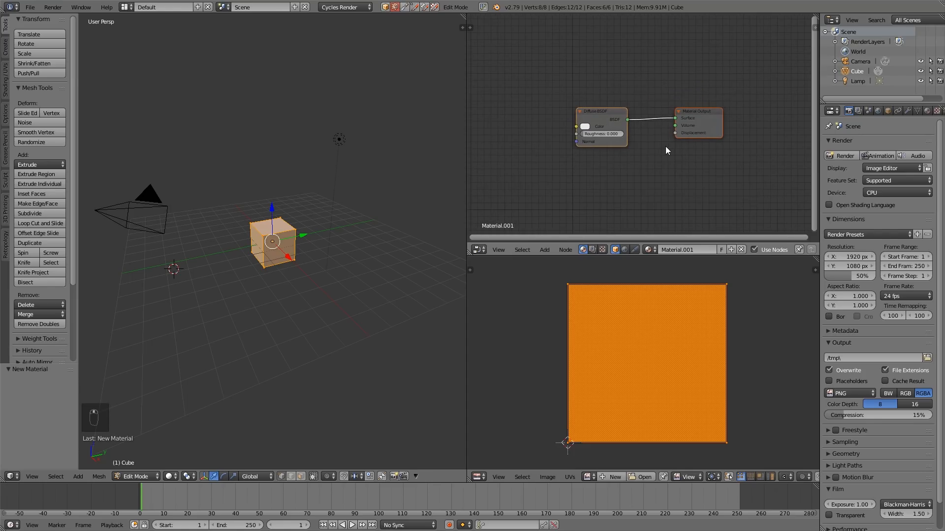
mouse_move(664, 167)
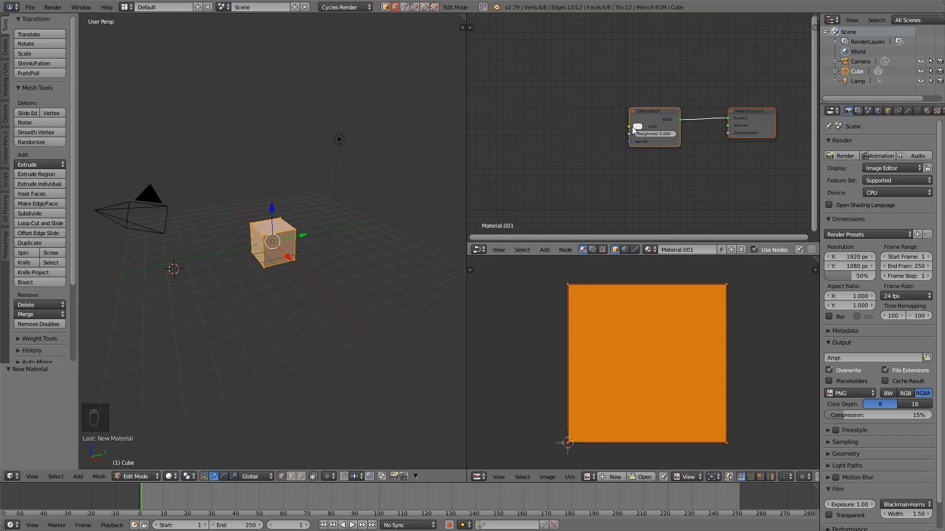
mouse_move(579, 201)
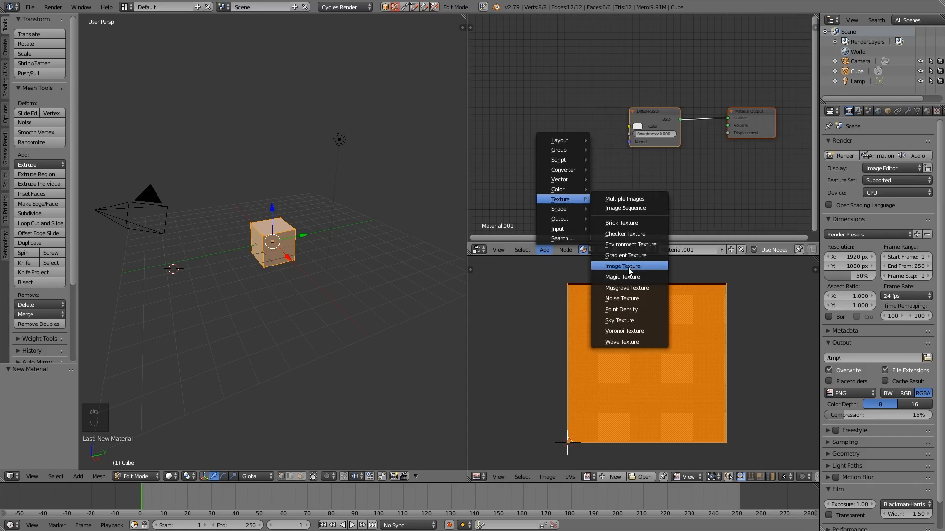
Step: Add an Image Texture node with brick image 1.jpg feeding the Diffuse BSDF colour
click(621, 266)
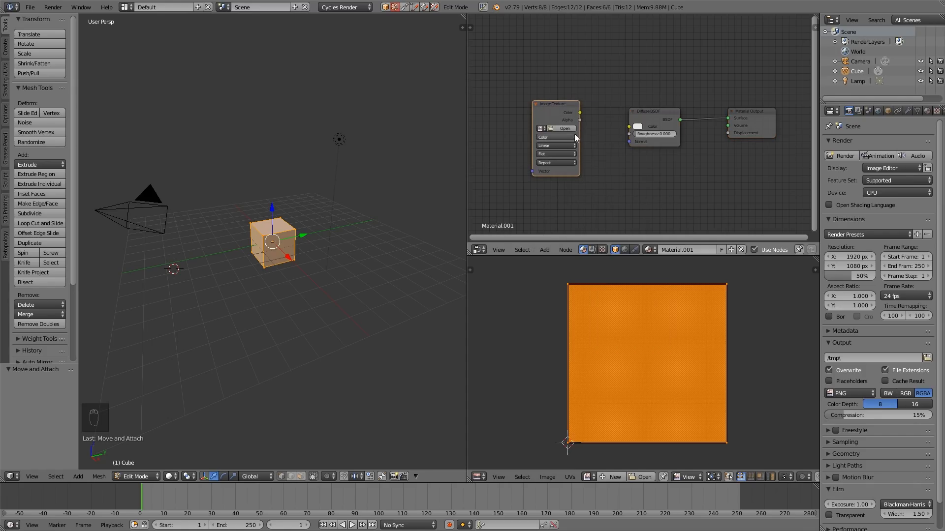
click(564, 129)
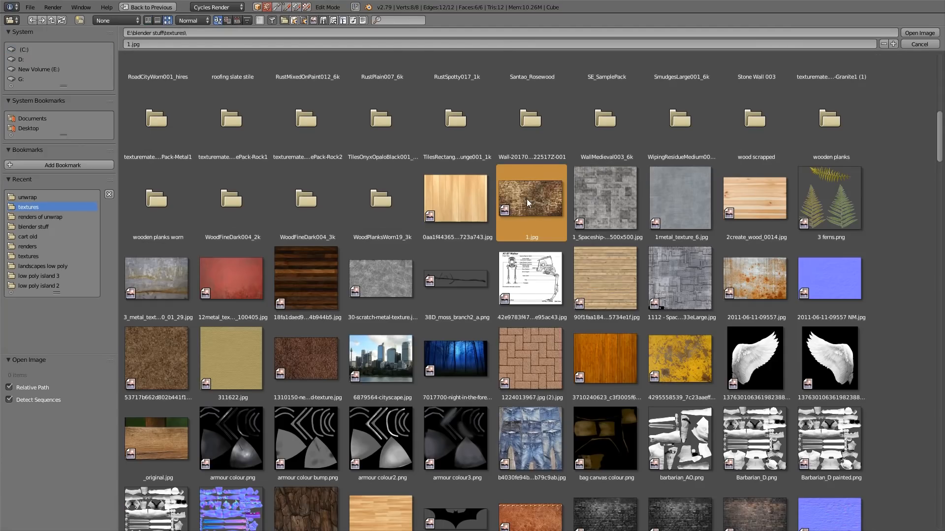
click(919, 32)
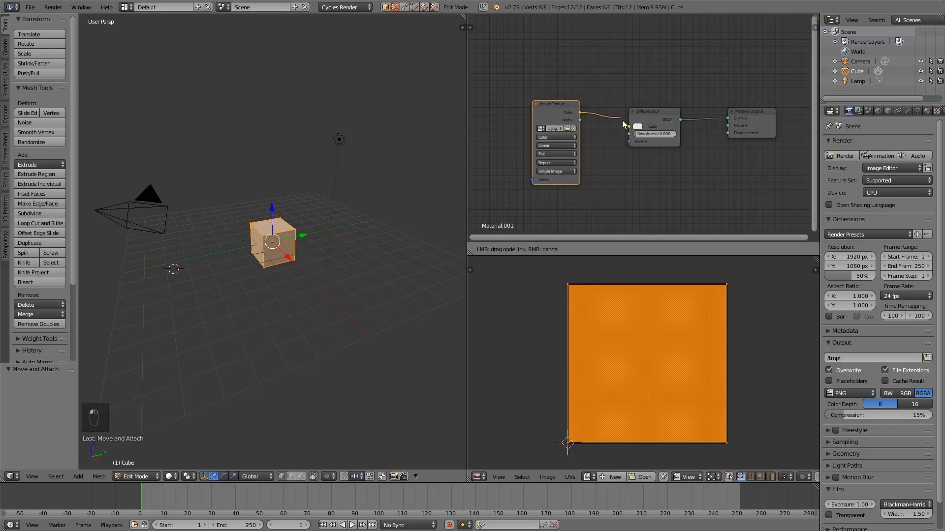
click(631, 126)
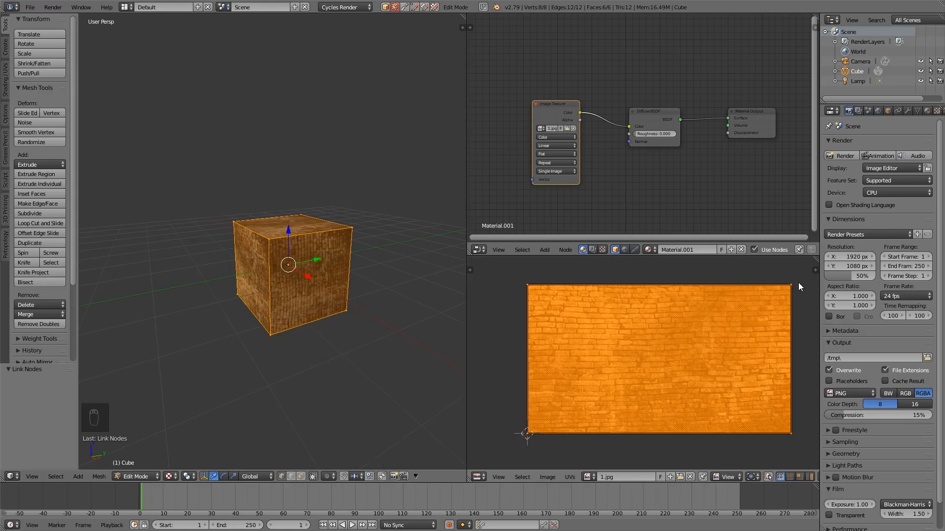
mouse_move(717, 438)
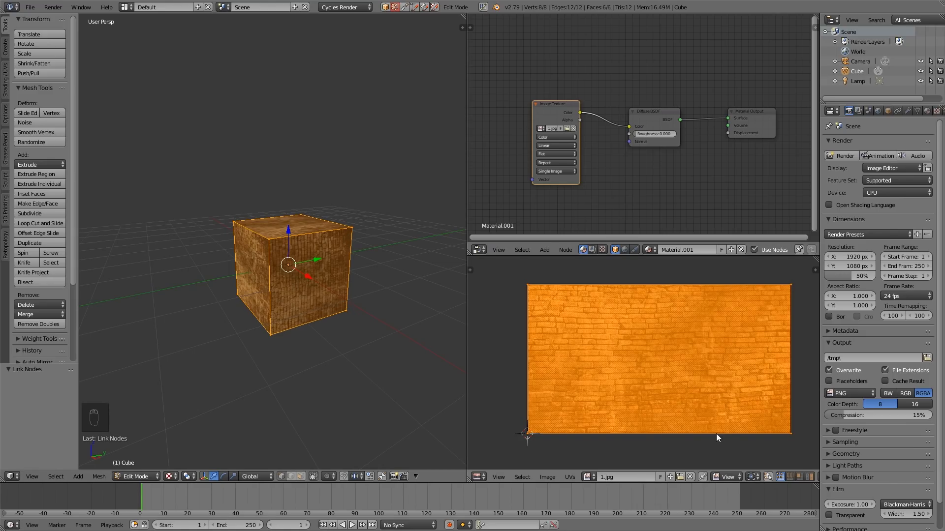
mouse_move(650, 388)
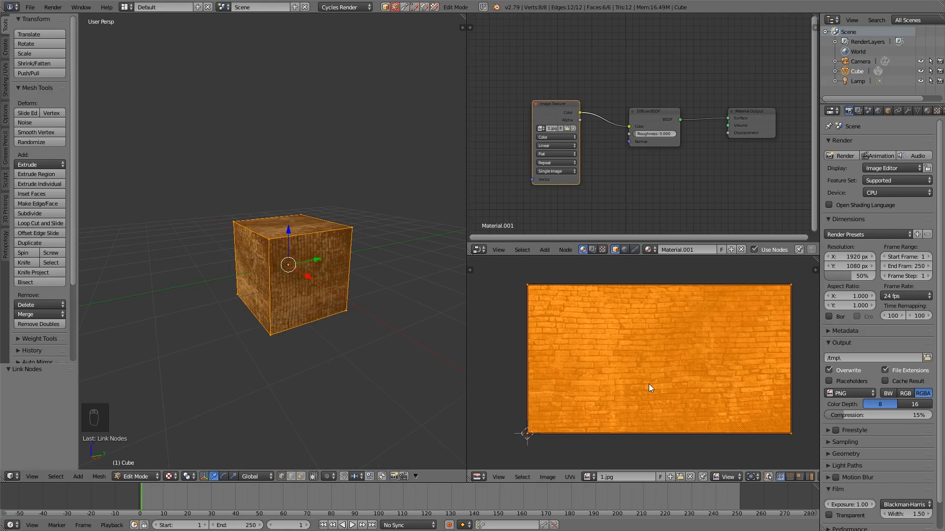
mouse_move(663, 430)
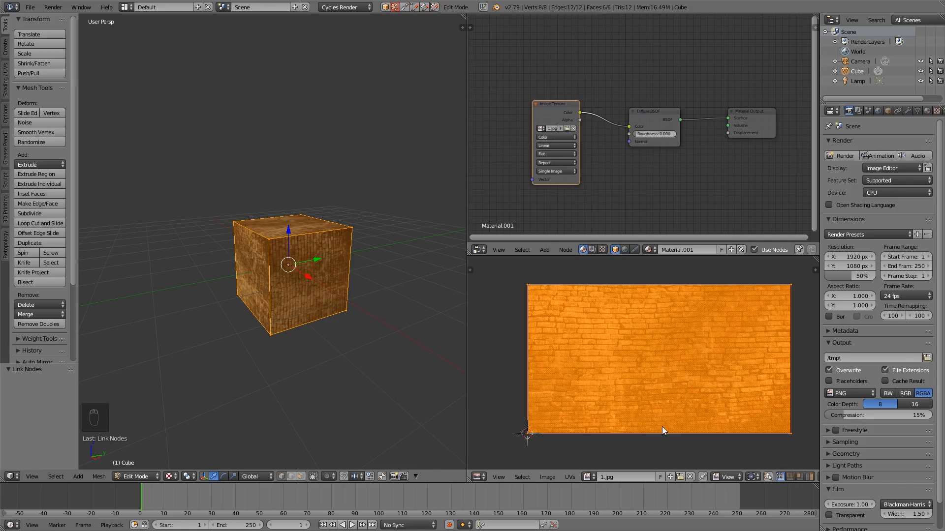
mouse_move(732, 415)
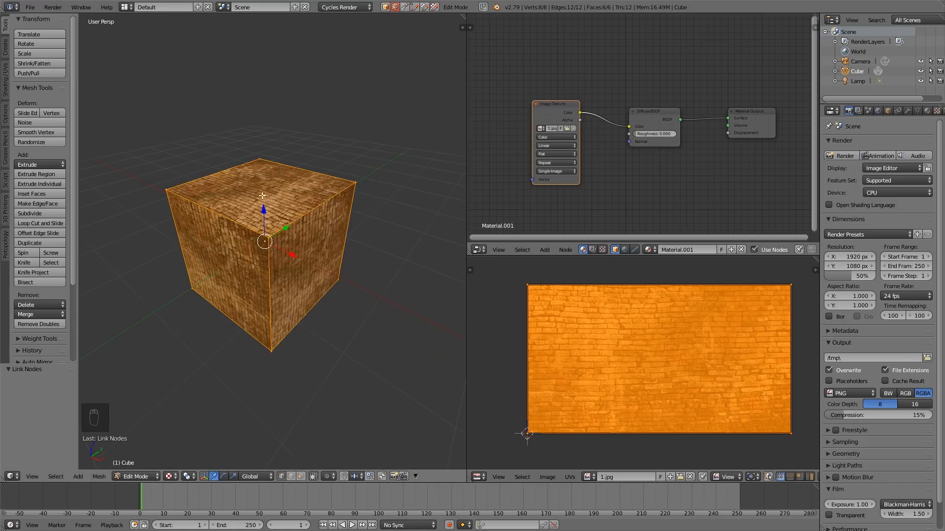
mouse_move(530, 440)
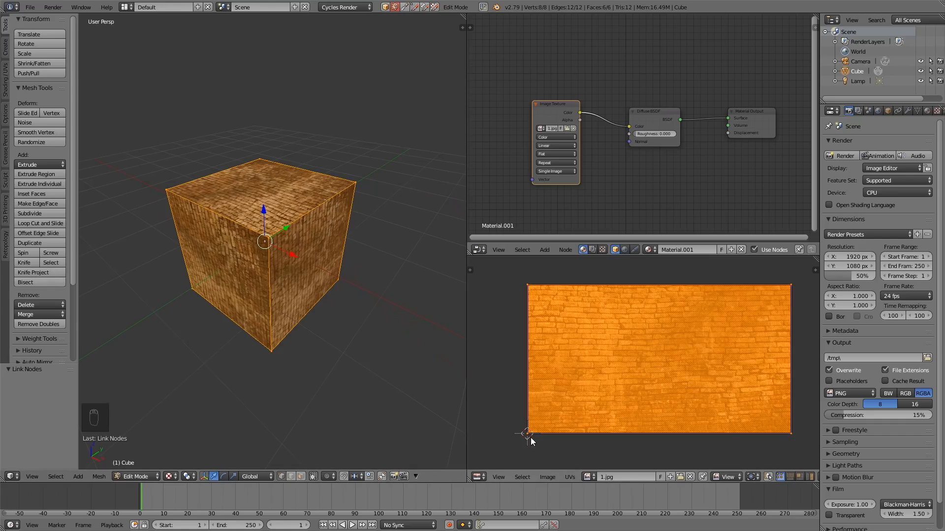
mouse_move(504, 333)
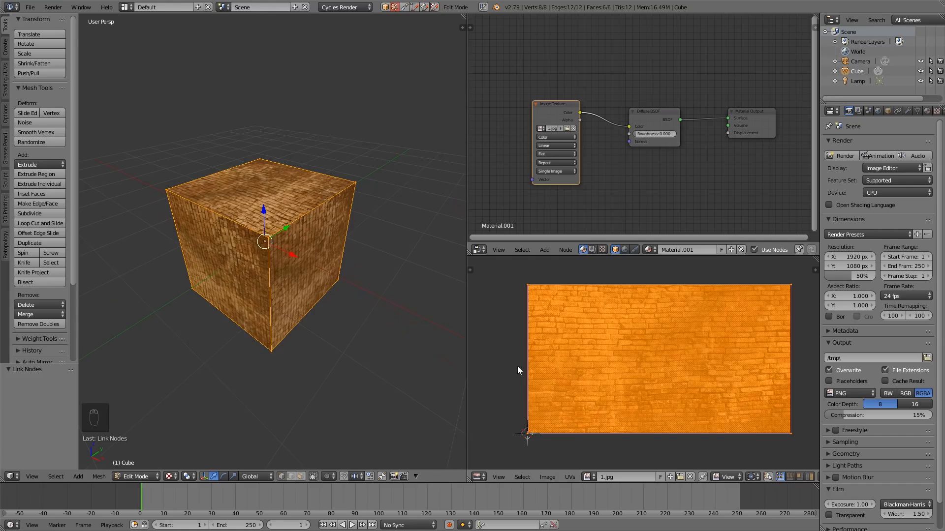
mouse_move(330, 236)
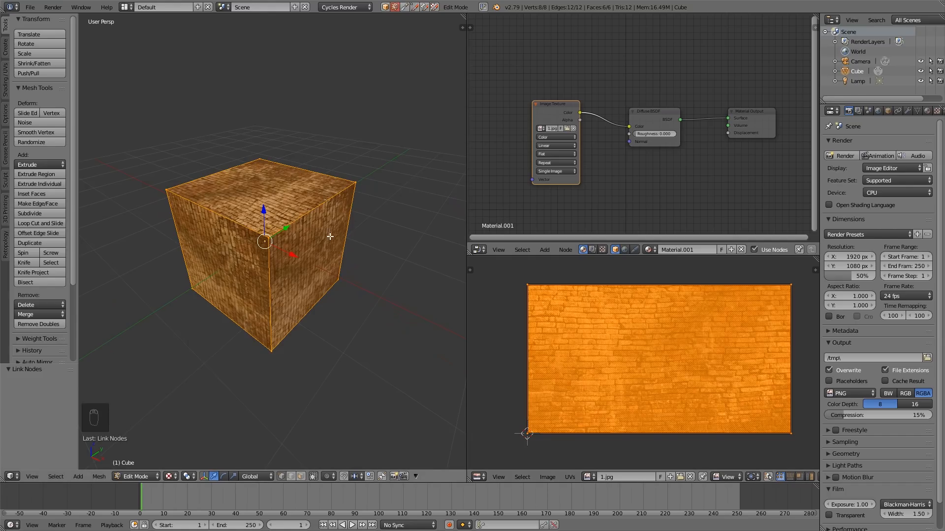
mouse_move(313, 247)
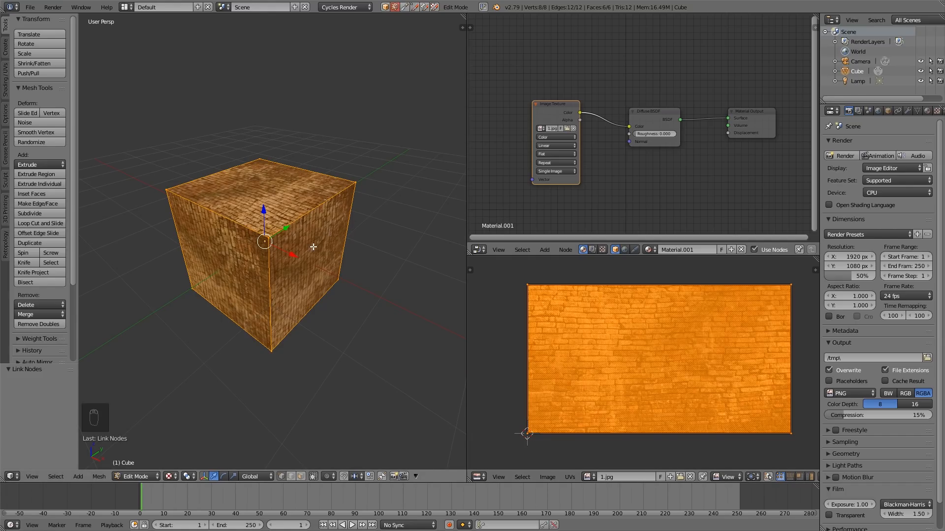
Step: Apply Smart UV Project with Angle Limit 66 so each face gets its own brick patch
key(u)
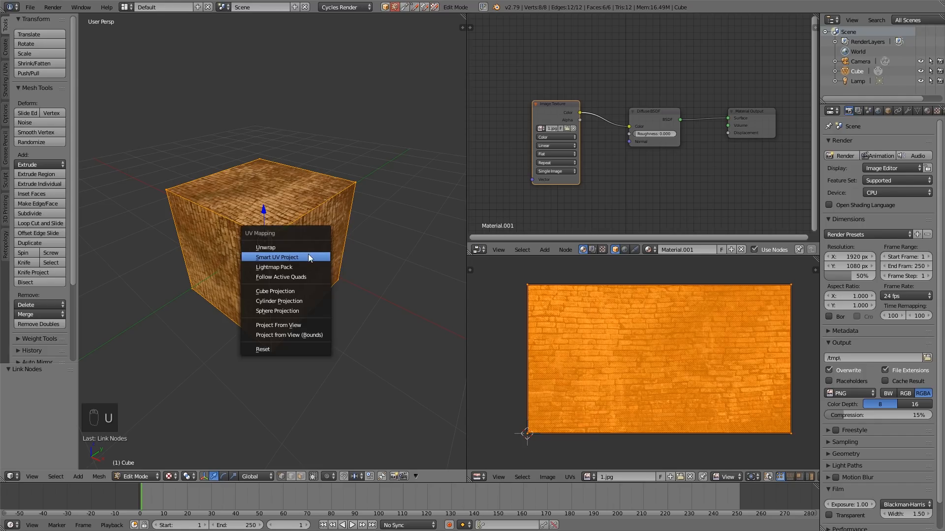
click(277, 257)
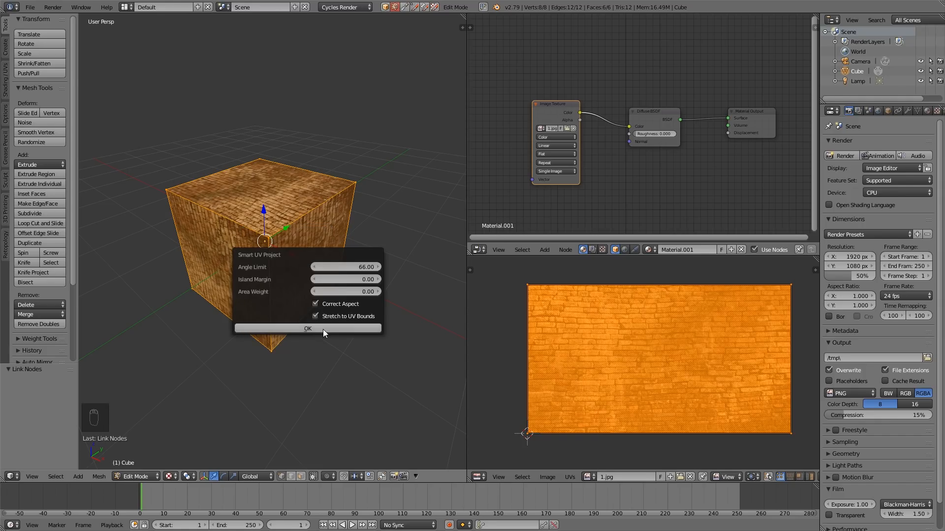
click(307, 328)
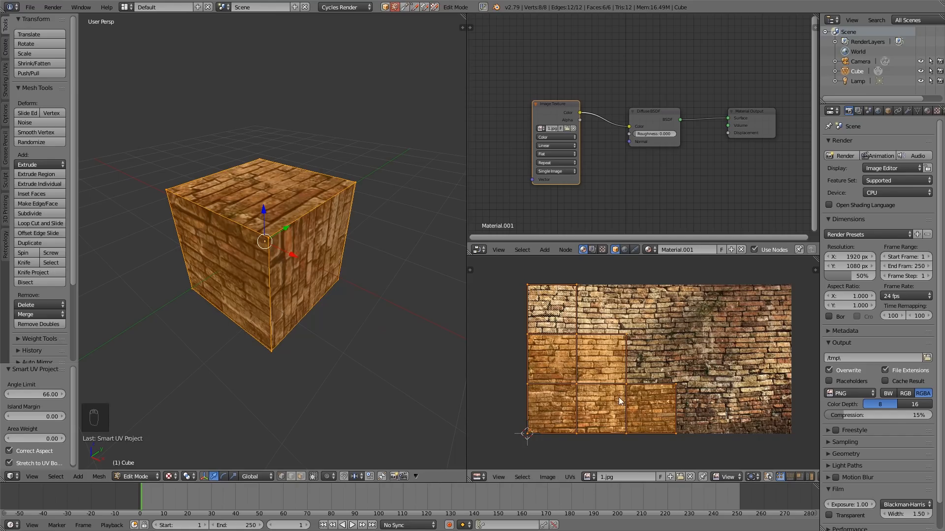
mouse_move(699, 345)
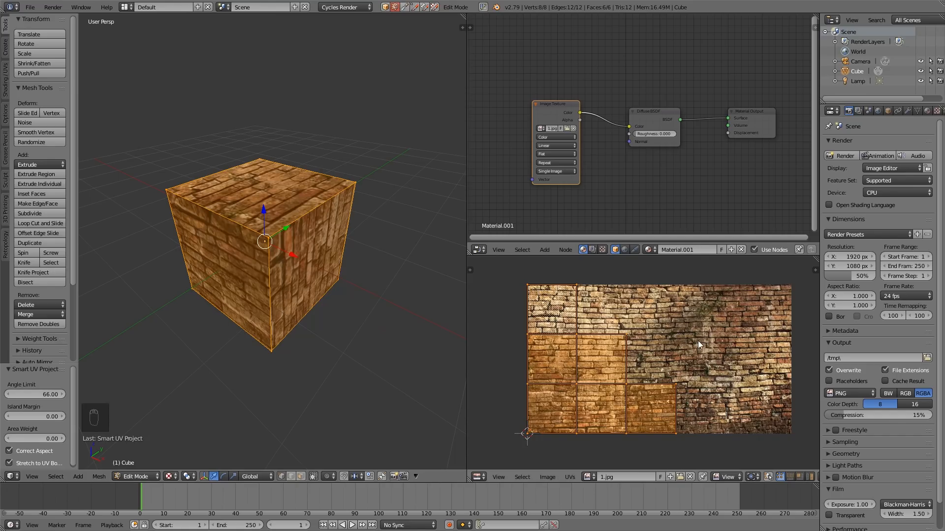
mouse_move(671, 344)
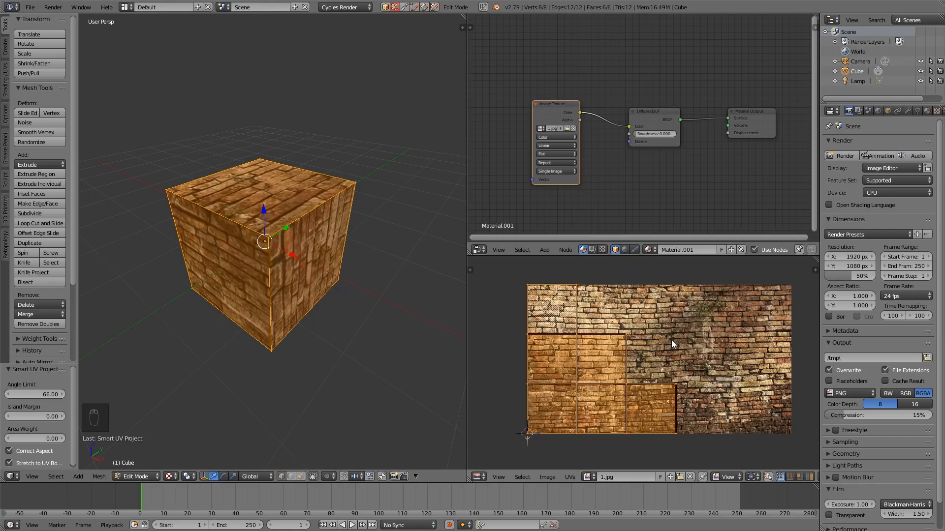
mouse_move(529, 315)
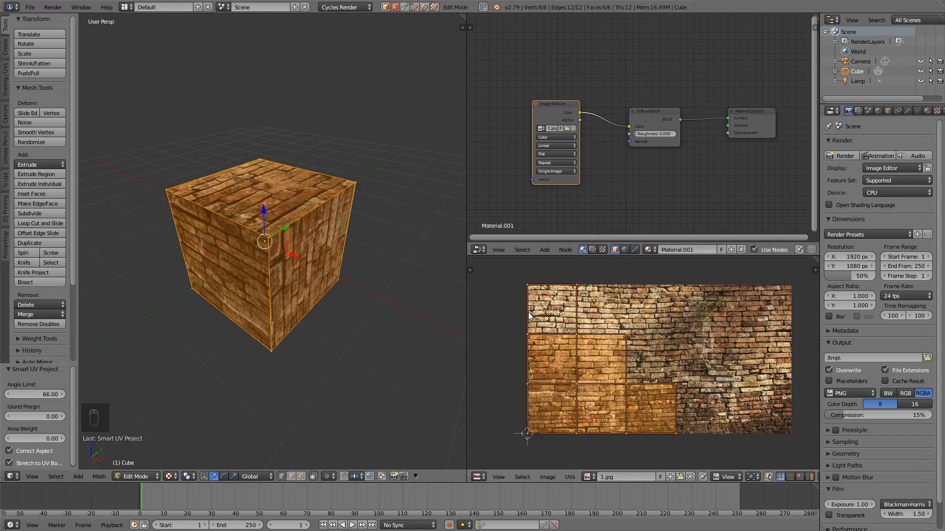
mouse_move(324, 247)
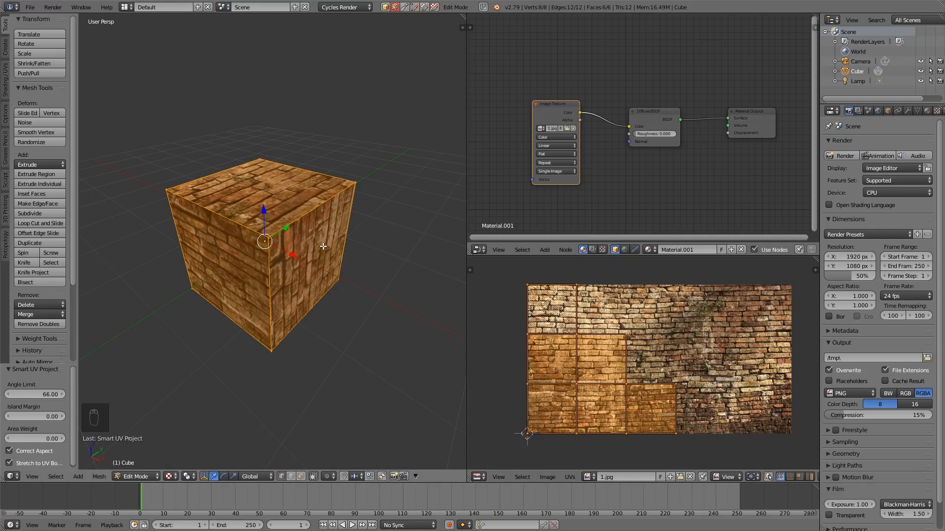
mouse_move(313, 250)
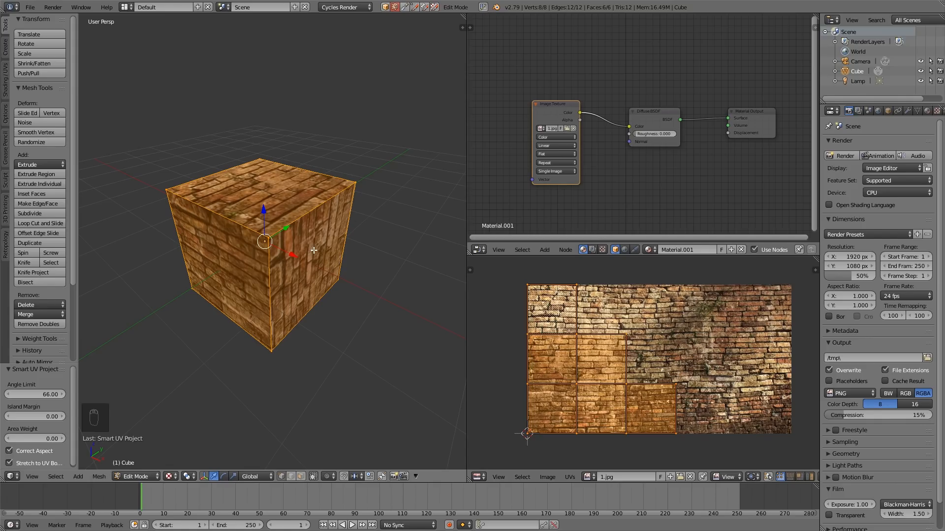
Step: Move the right-hand face's UV island over the brick image, check it in Object Mode, then select all faces
key(ctrl+tab)
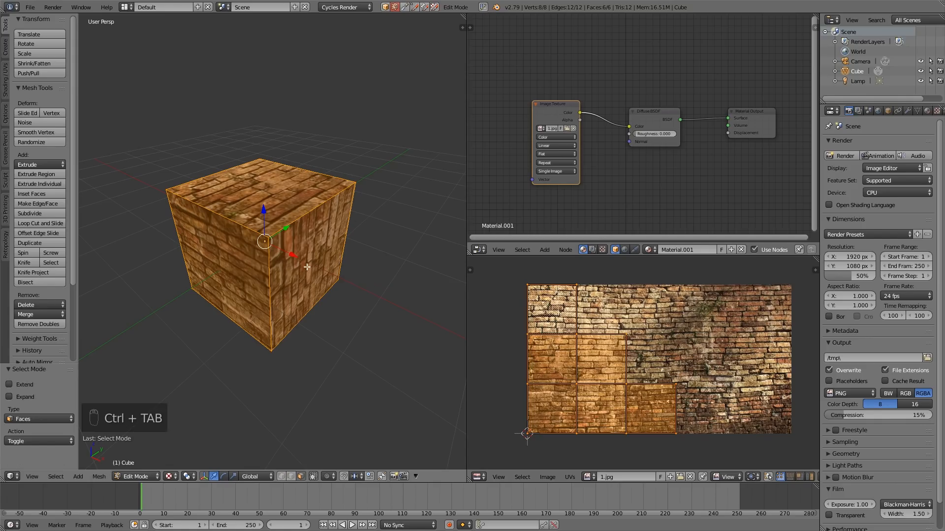
click(319, 263)
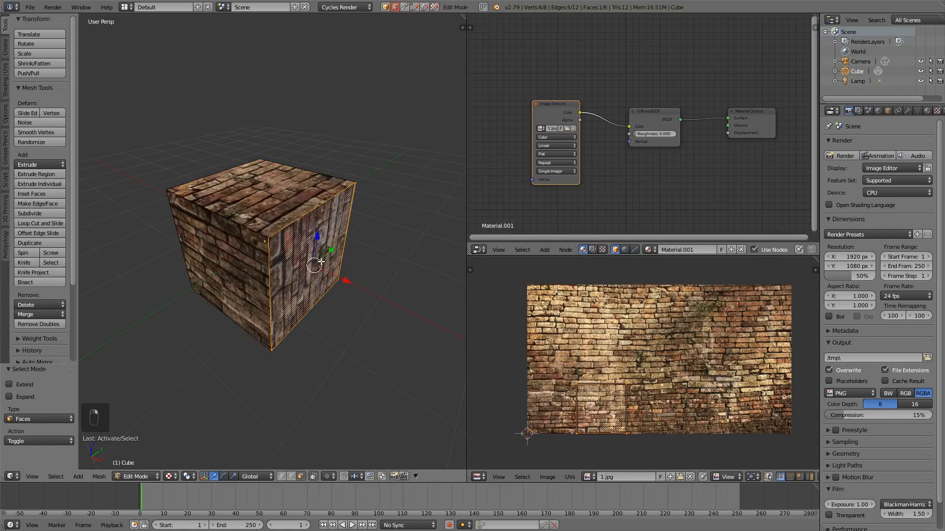
key(g)
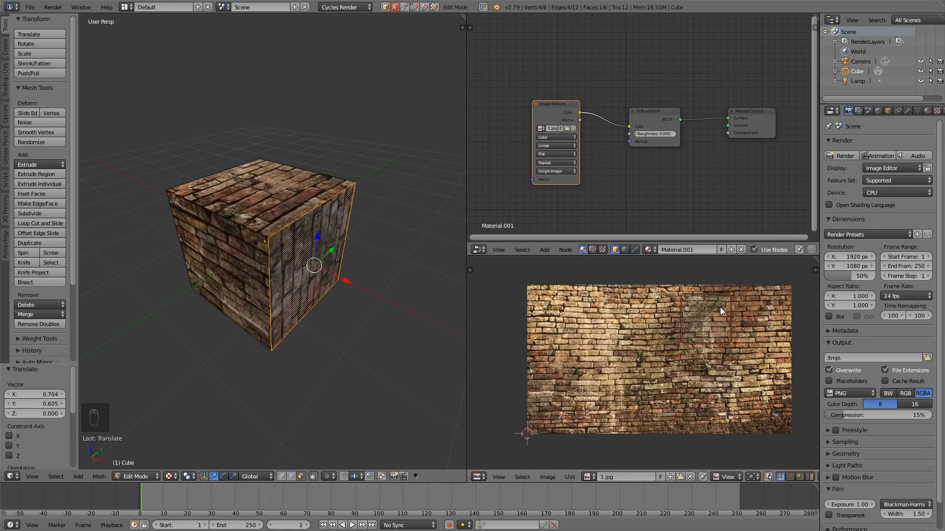
key(Tab)
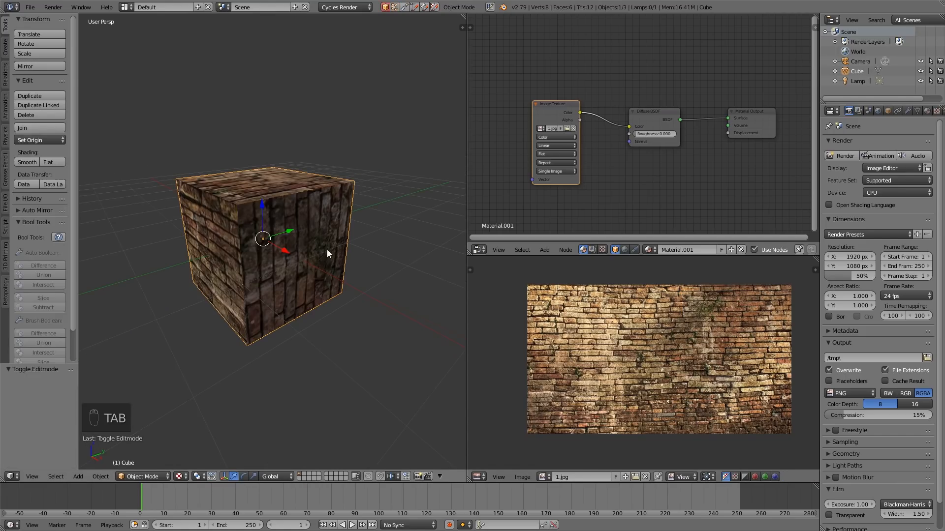
key(Tab)
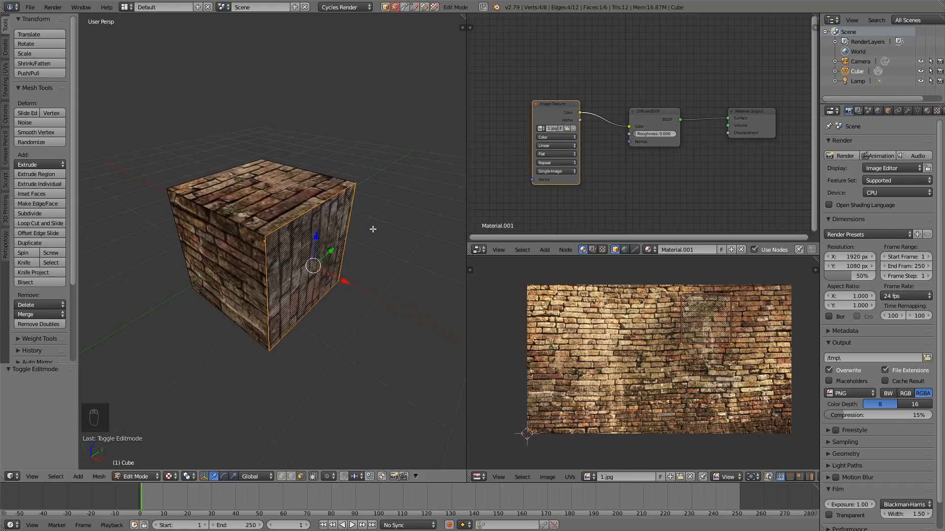
key(a)
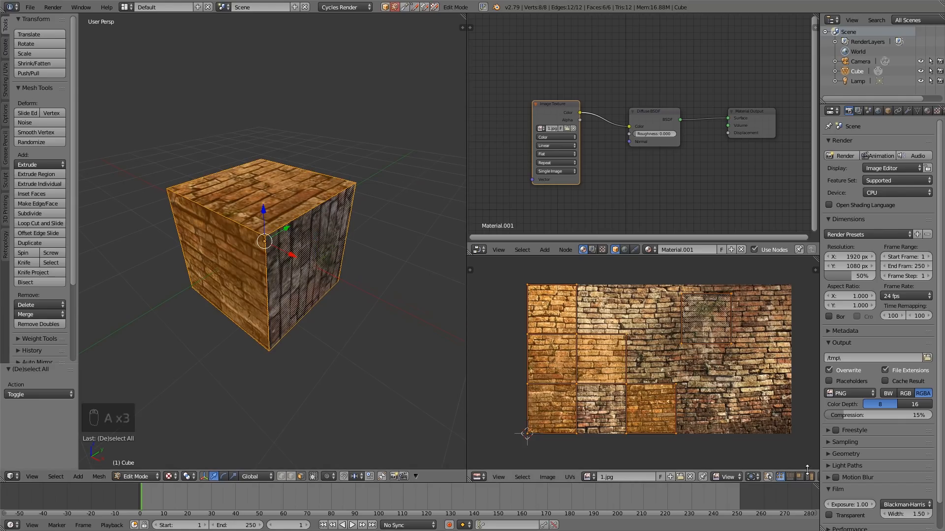
Step: Relocate a UV island in the image editor so the face shows a darker brick patch, then select all faces
click(594, 366)
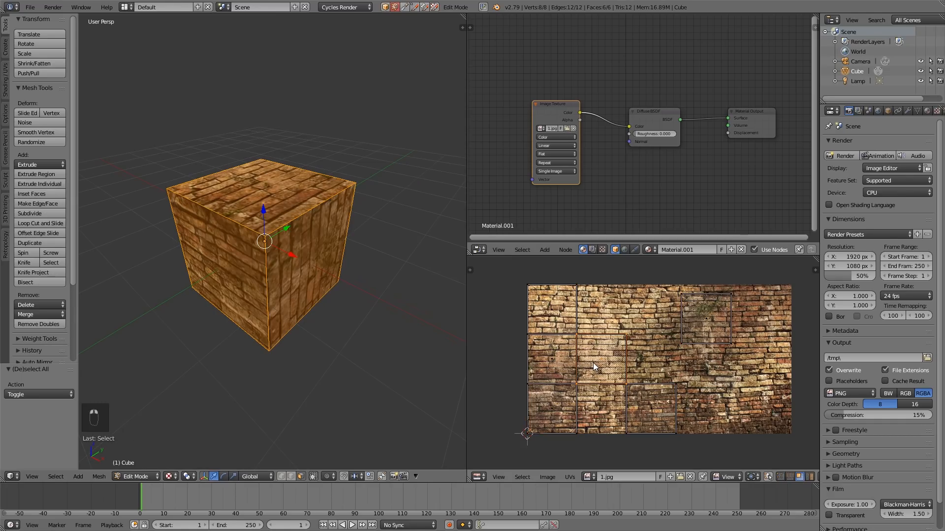
key(g)
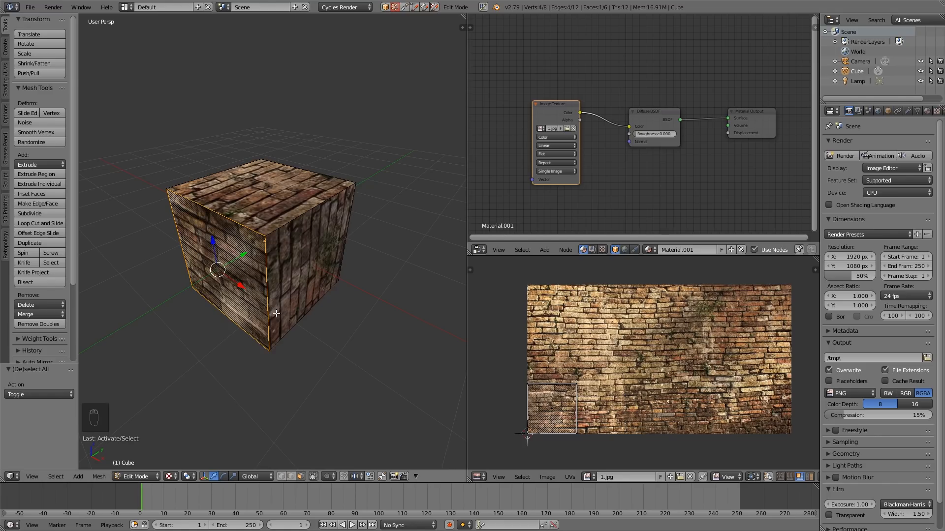
mouse_move(237, 434)
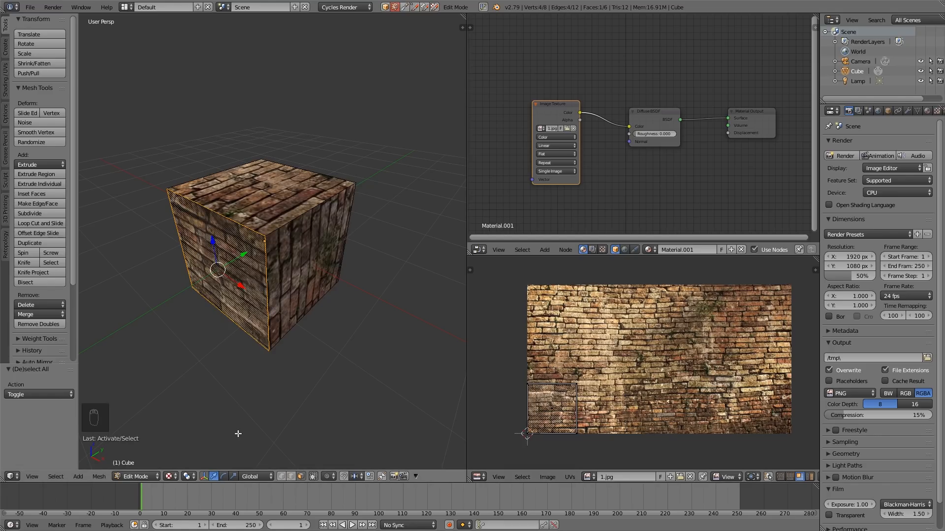
mouse_move(351, 233)
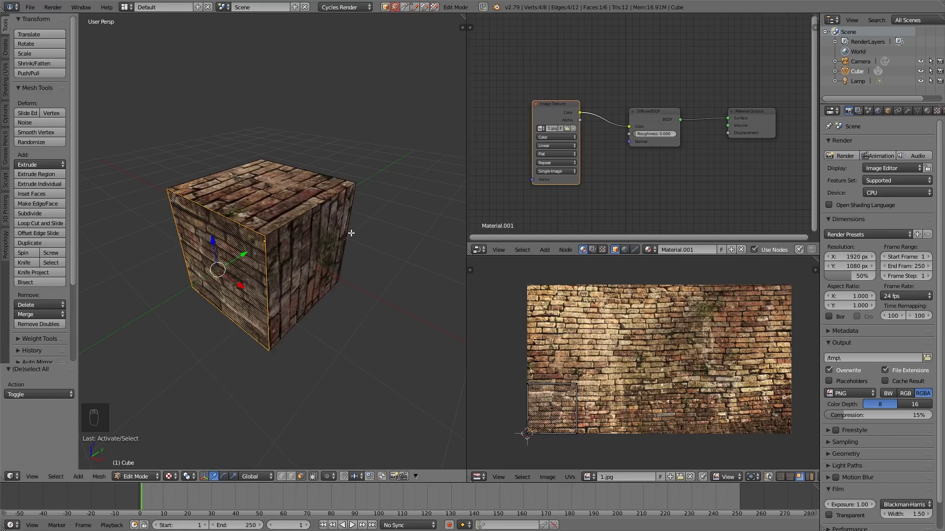
key(a)
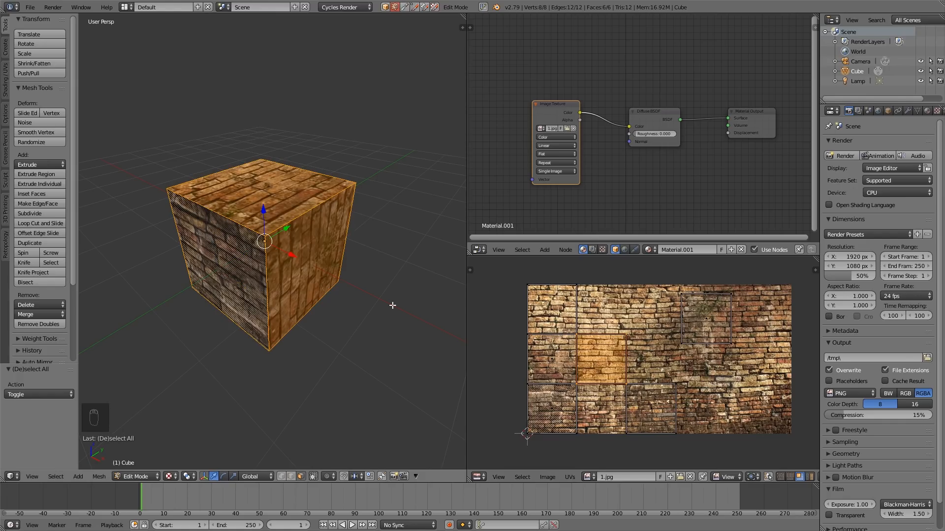
mouse_move(364, 186)
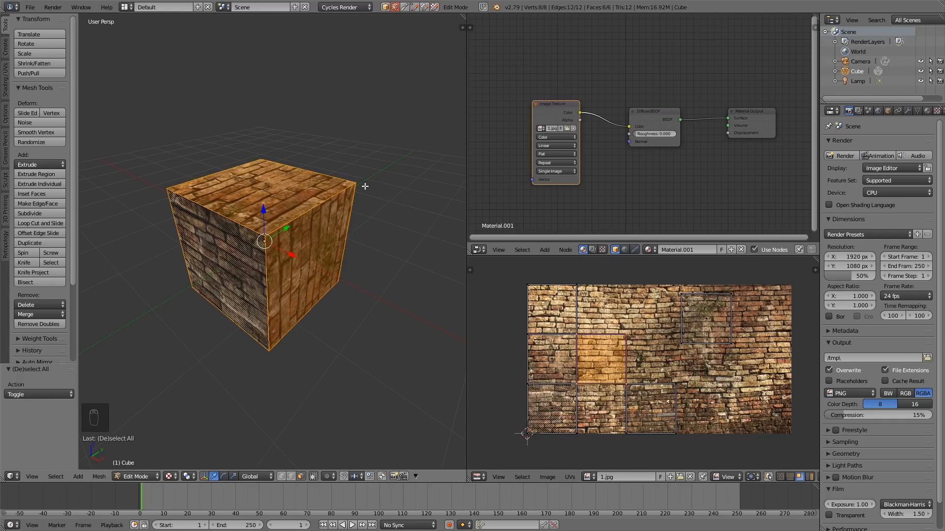
mouse_move(705, 325)
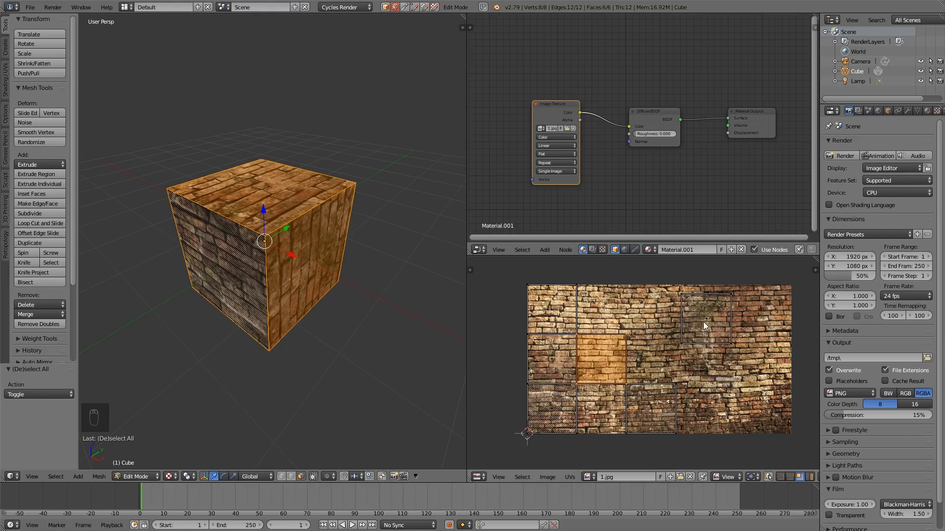
mouse_move(762, 362)
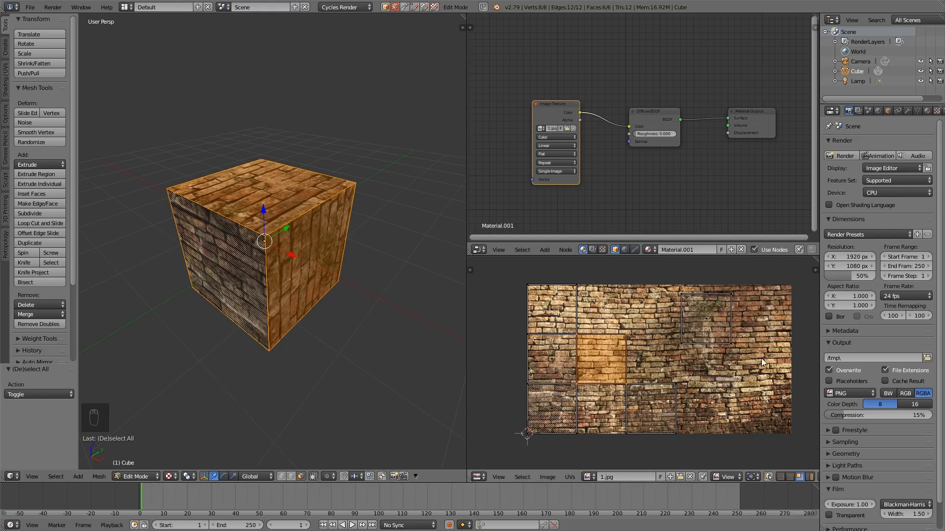
mouse_move(279, 201)
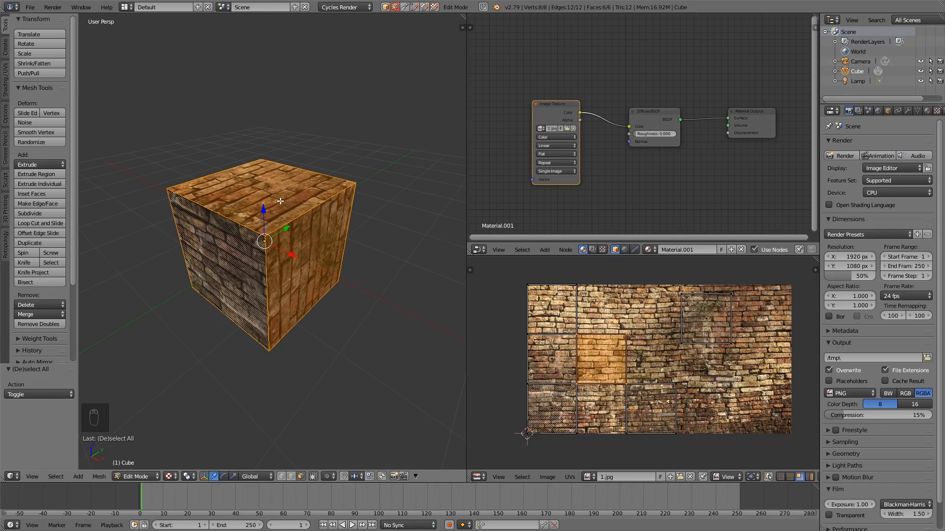
mouse_move(291, 217)
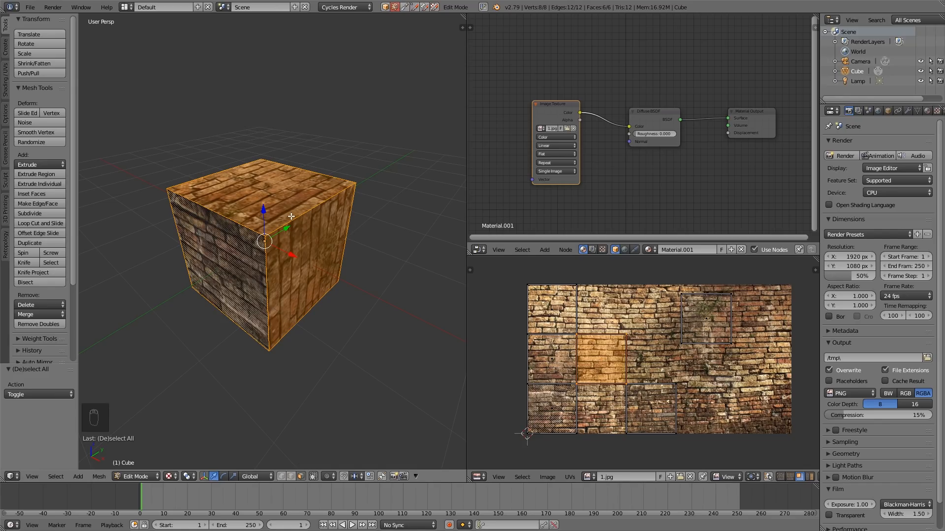
mouse_move(153, 184)
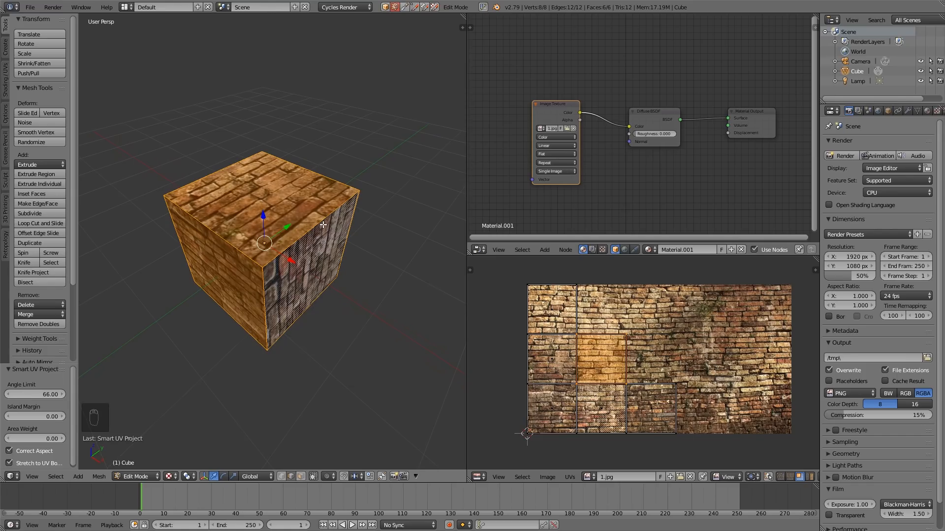
Step: Select the chosen cube edges, mark them as UV seams with Ctrl+E, and deselect everything
click(320, 222)
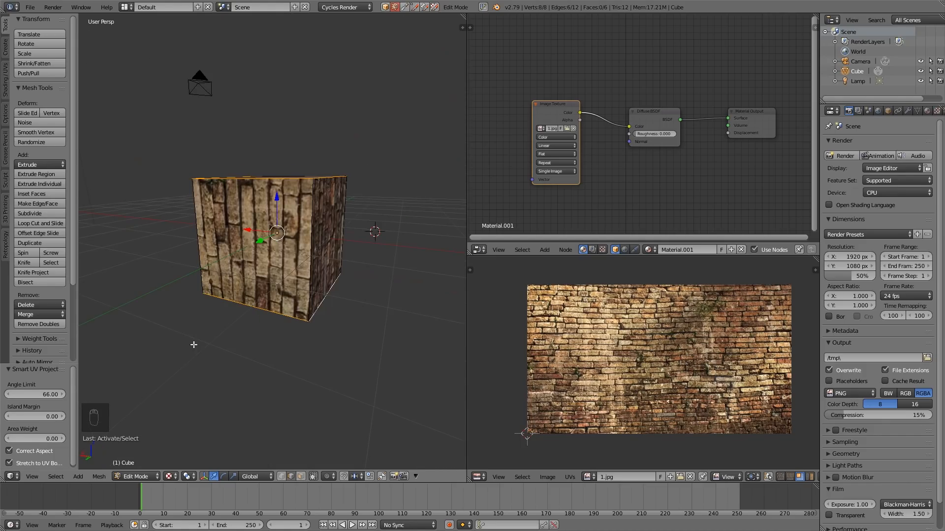
click(363, 255)
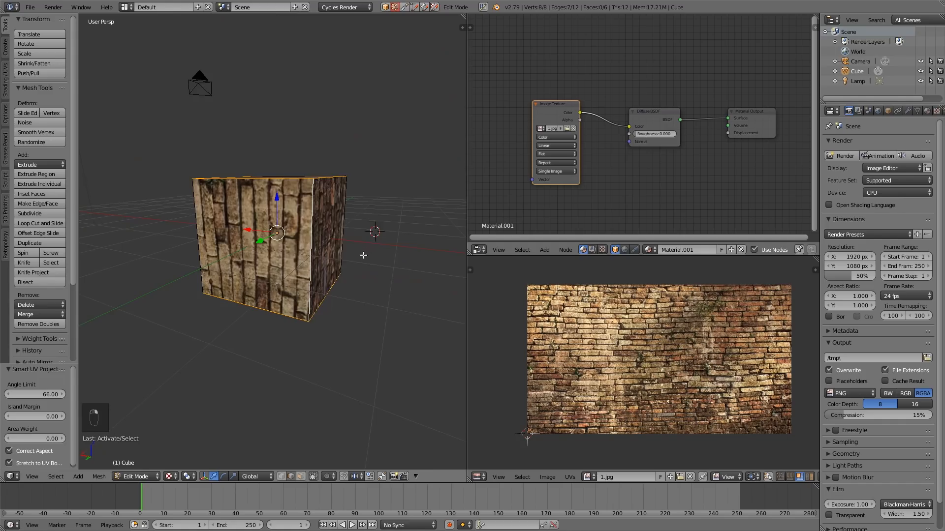
key(ctrl+e)
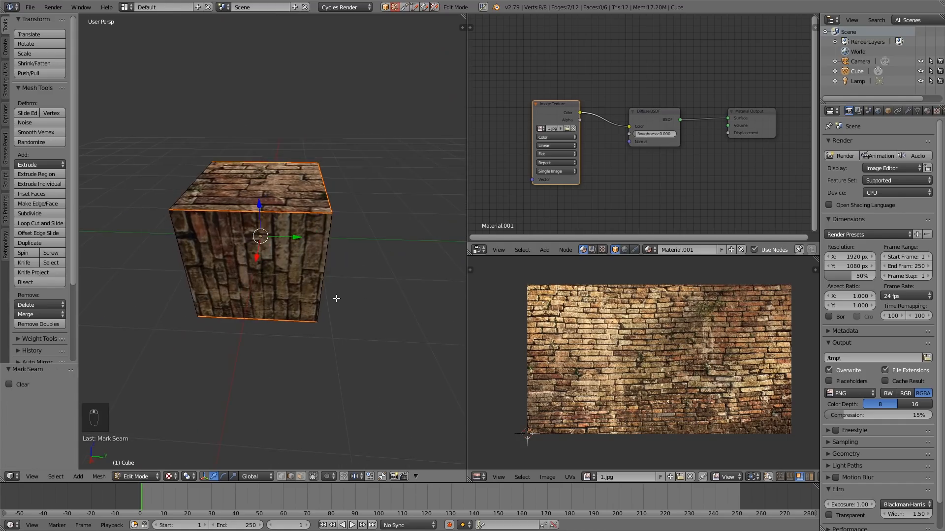
key(a)
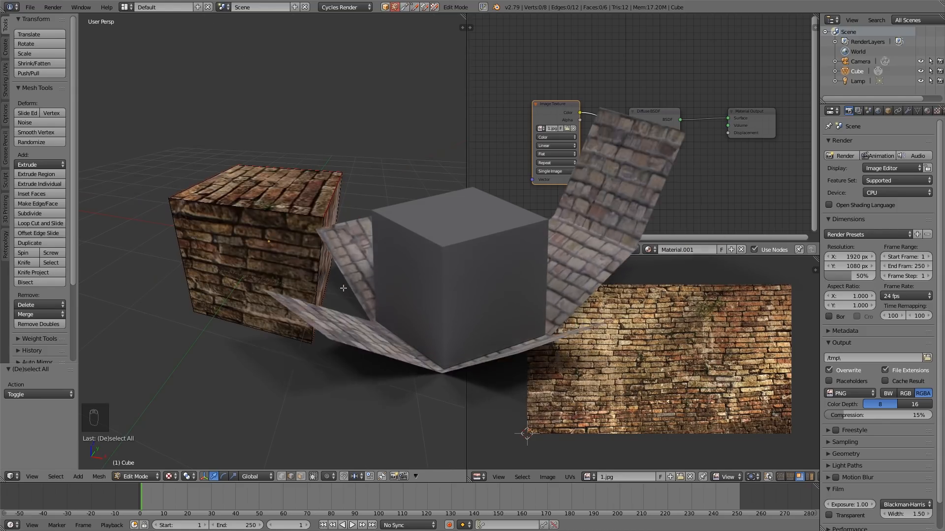
Step: Unwrap the whole cube along its marked seams into a cross layout and return to Object Mode
key(a)
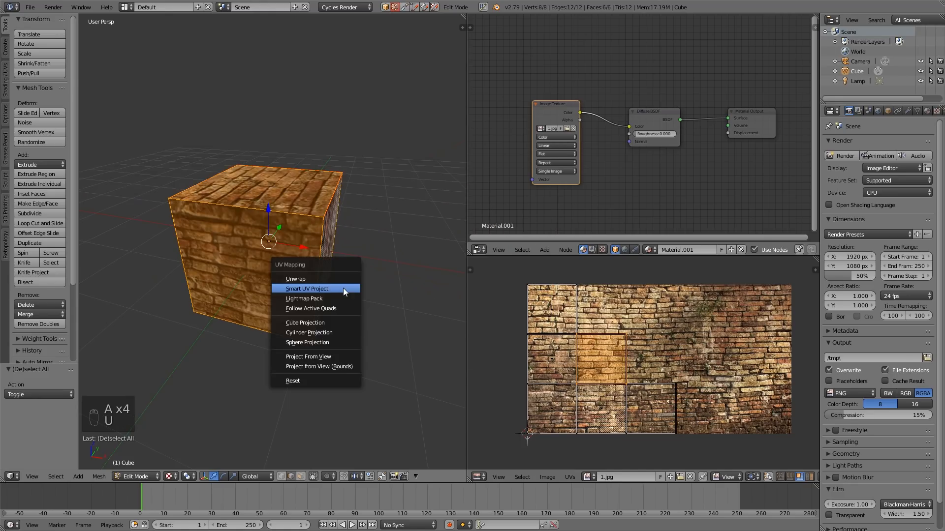
mouse_move(330, 292)
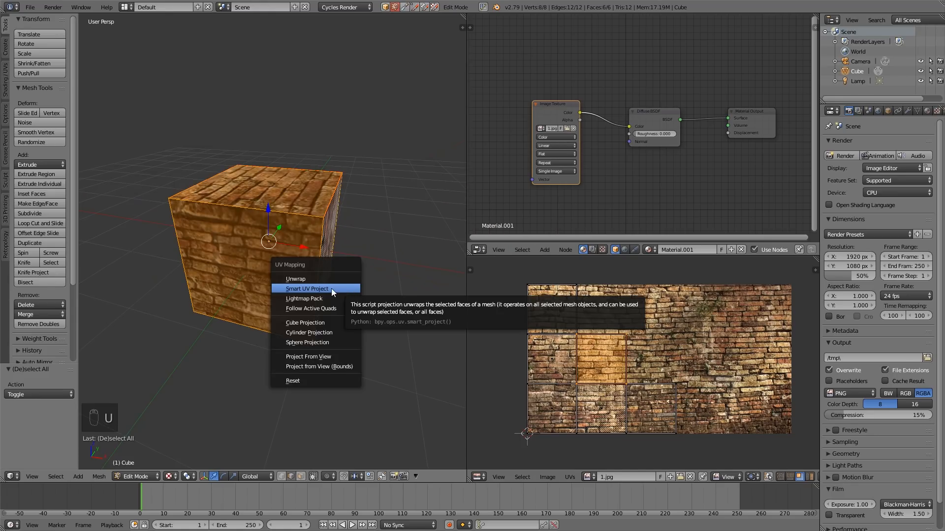
click(296, 278)
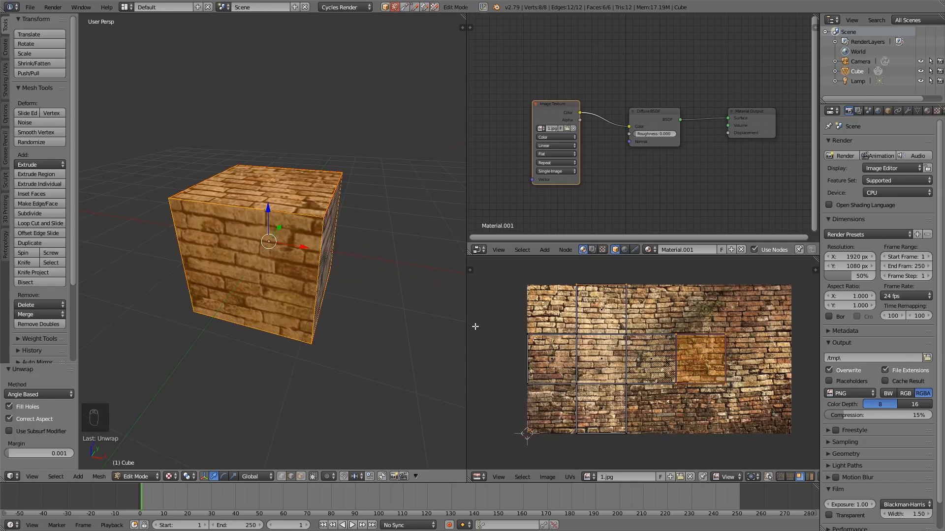
mouse_move(719, 357)
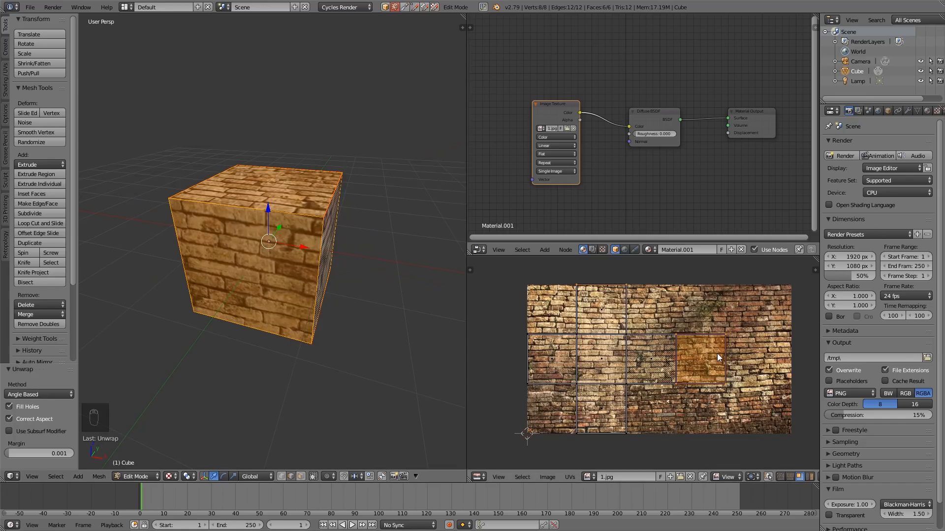
mouse_move(555, 360)
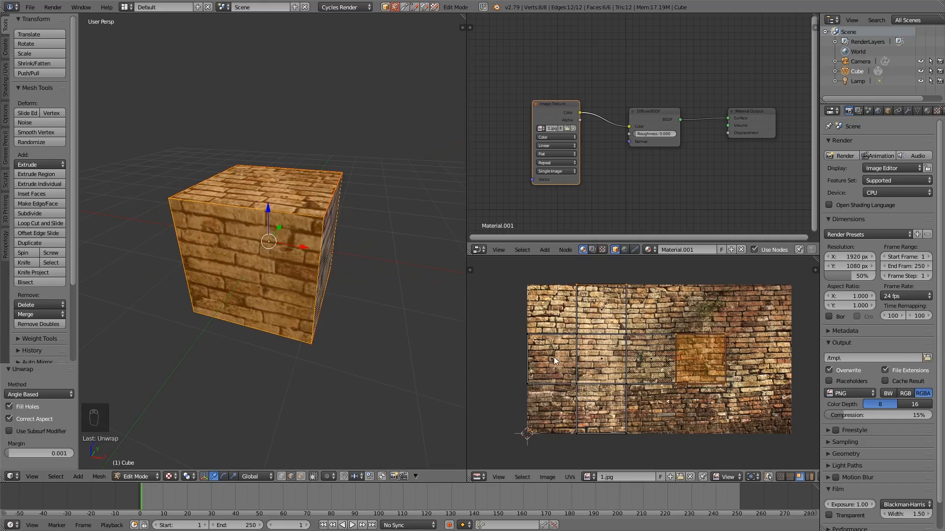
mouse_move(614, 379)
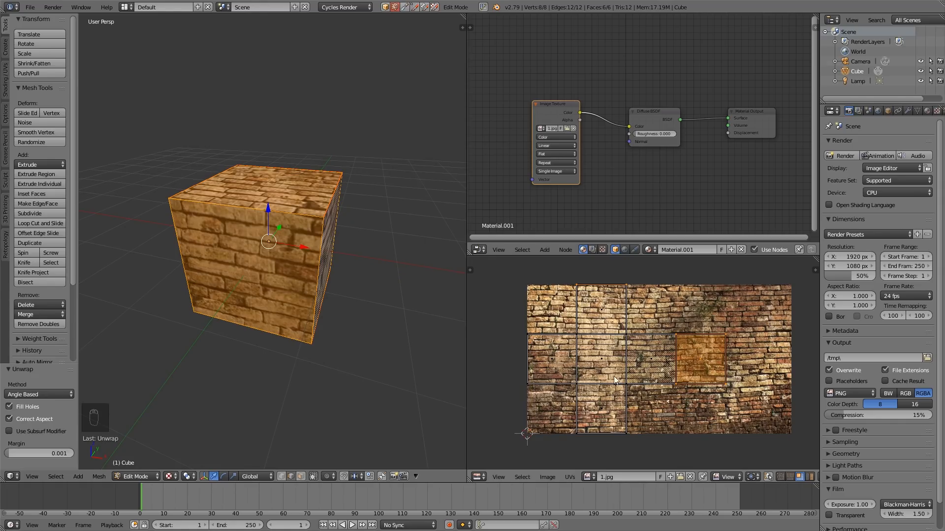
key(Tab)
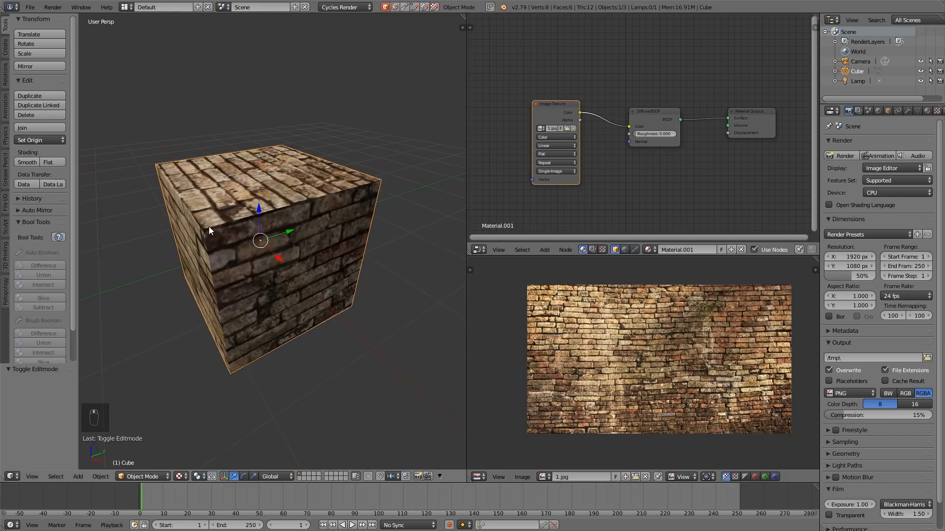
mouse_move(239, 227)
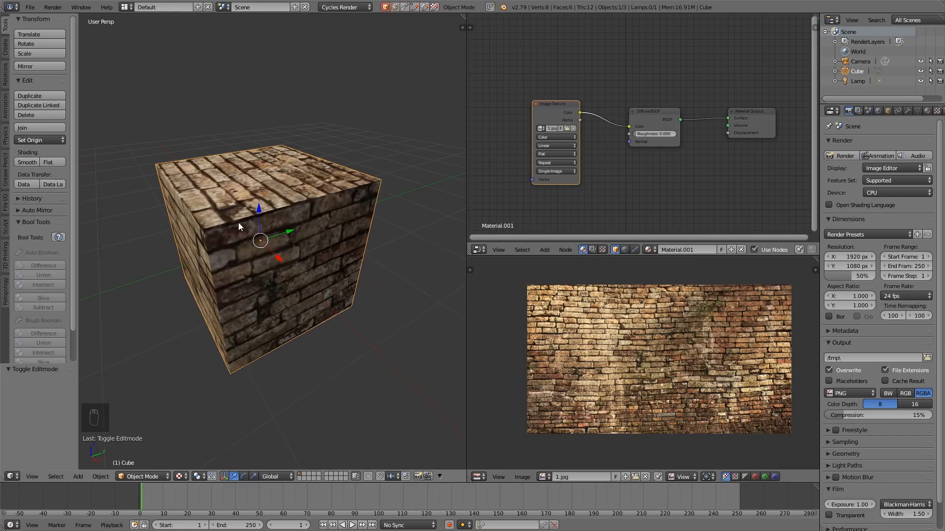
mouse_move(227, 228)
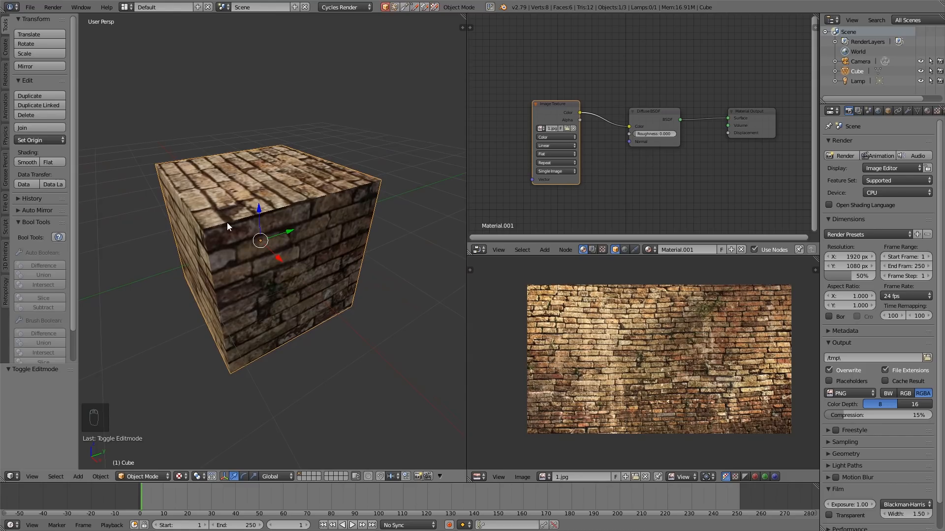
mouse_move(390, 188)
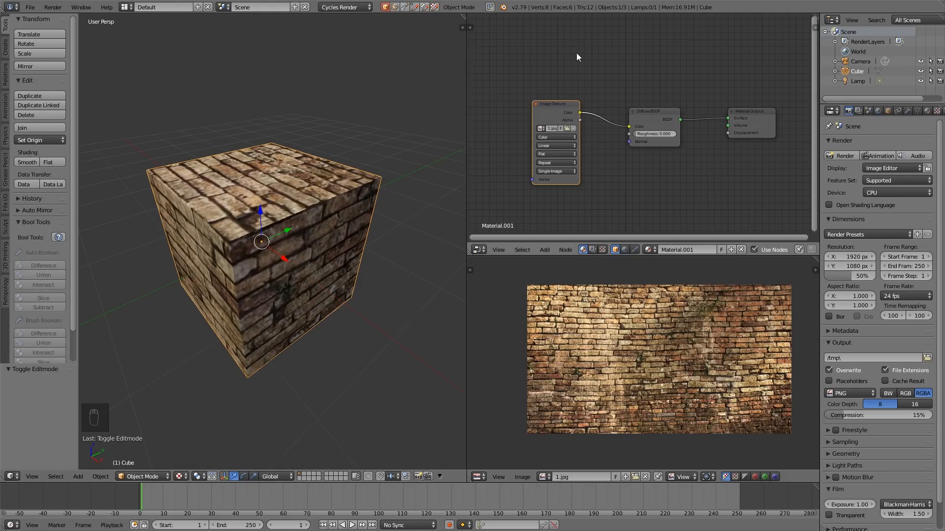
mouse_move(587, 117)
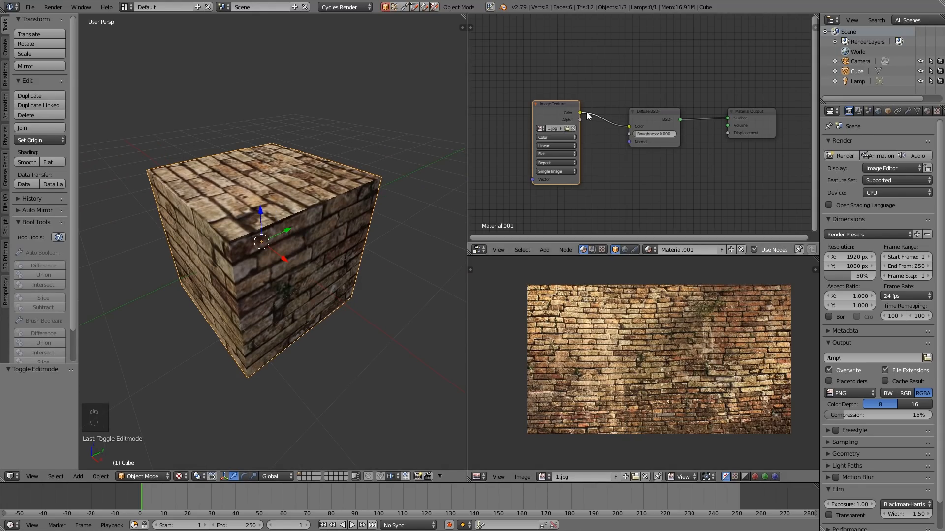
mouse_move(379, 211)
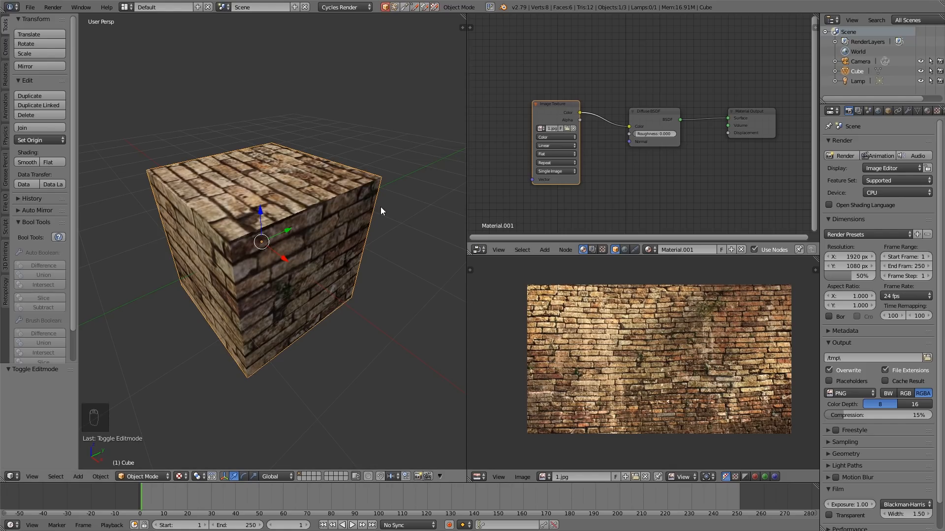
mouse_move(268, 150)
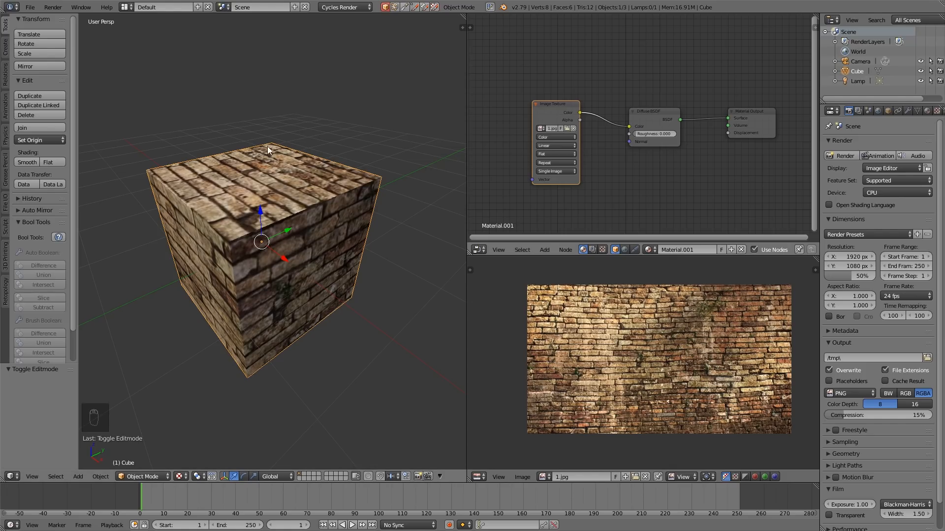
mouse_move(282, 247)
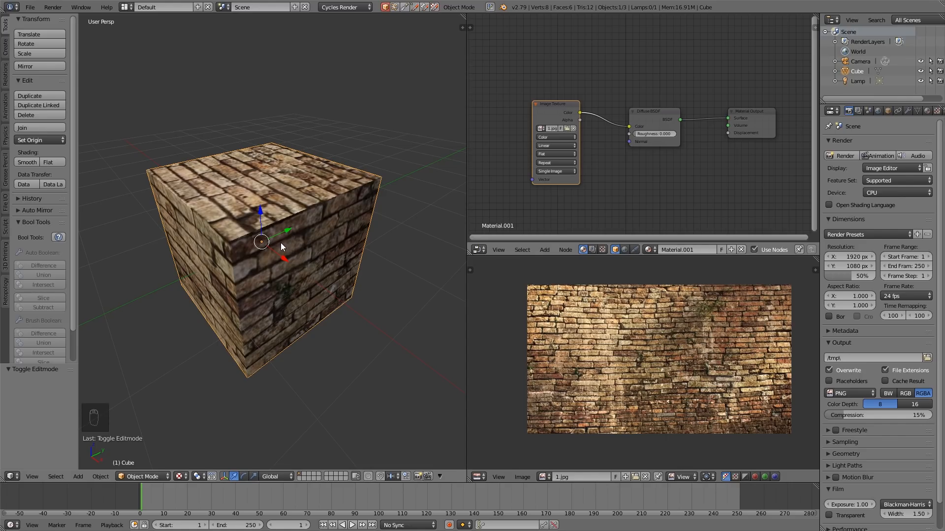
mouse_move(295, 218)
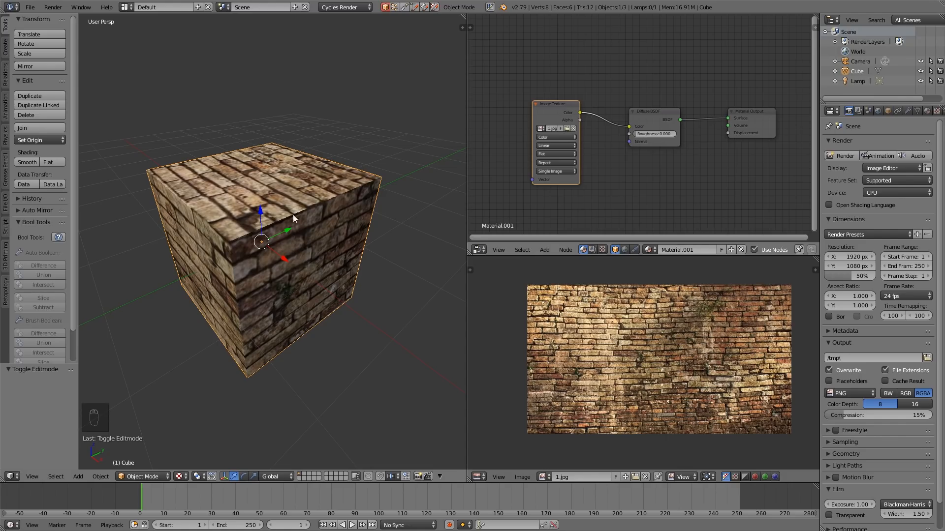
mouse_move(251, 299)
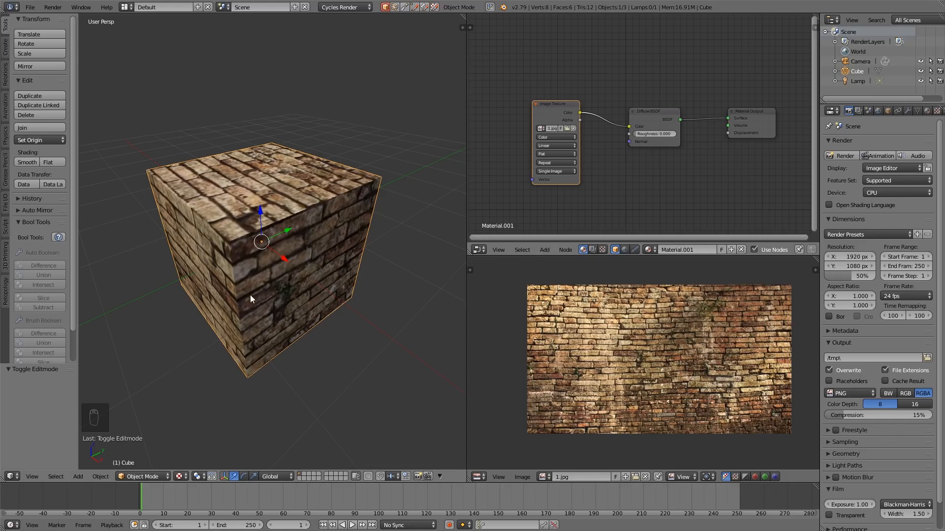
mouse_move(191, 266)
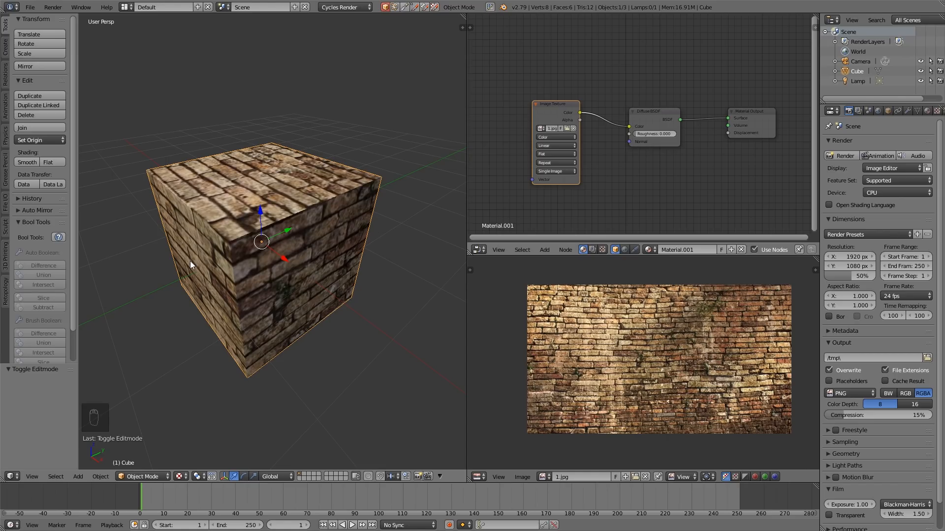
mouse_move(281, 298)
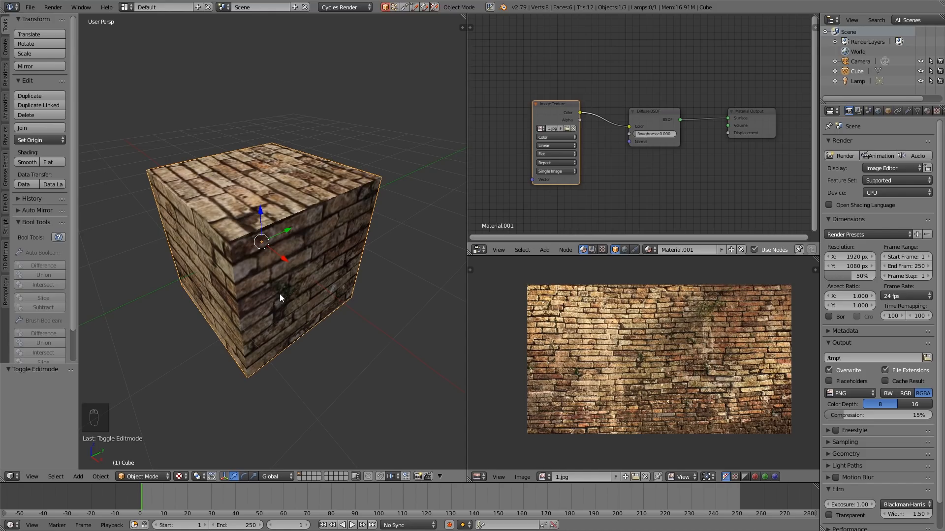
mouse_move(207, 220)
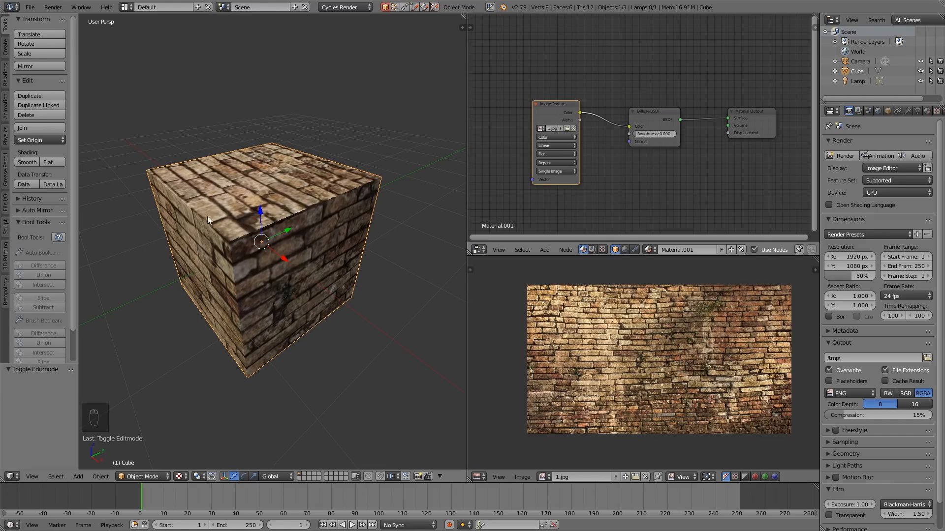
mouse_move(293, 247)
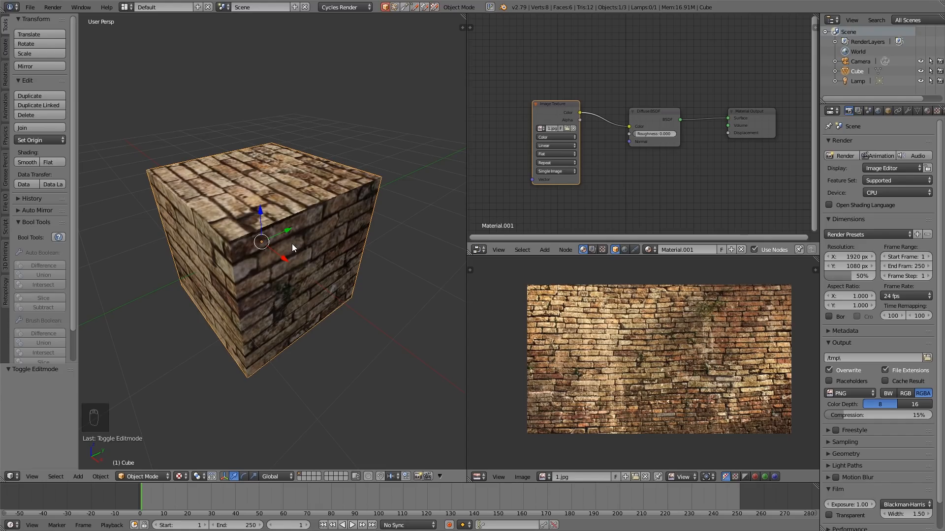
mouse_move(386, 147)
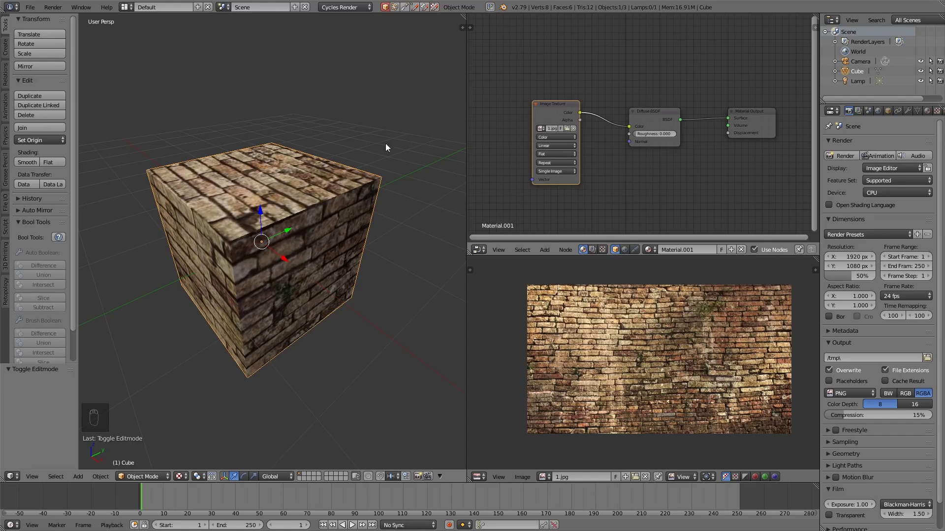
mouse_move(390, 179)
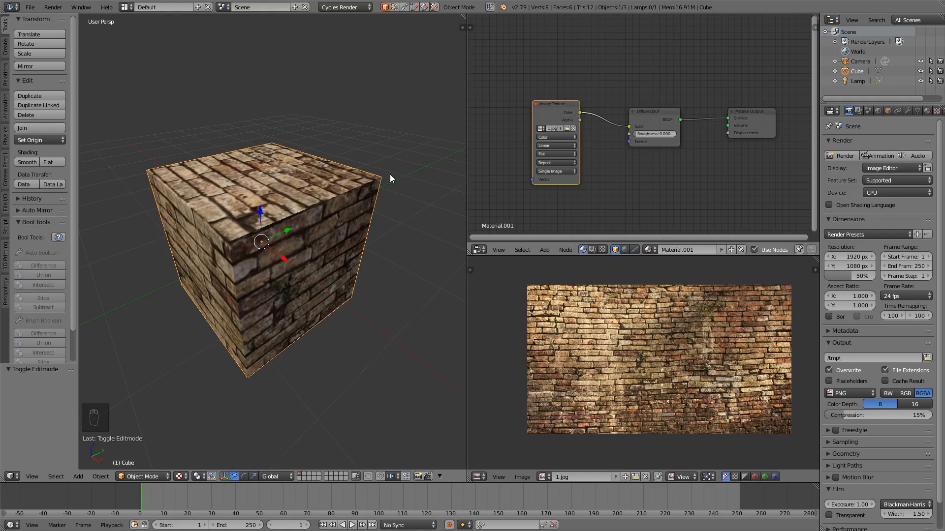
mouse_move(375, 259)
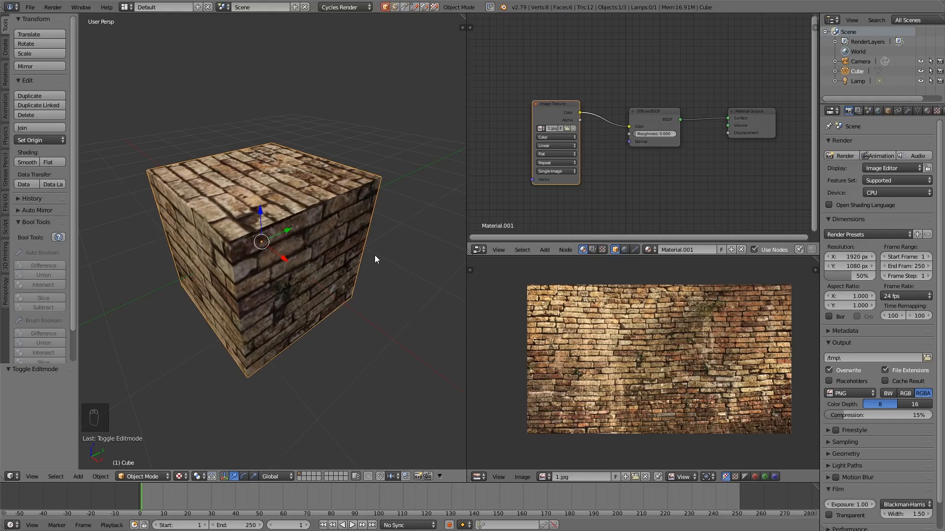
mouse_move(402, 169)
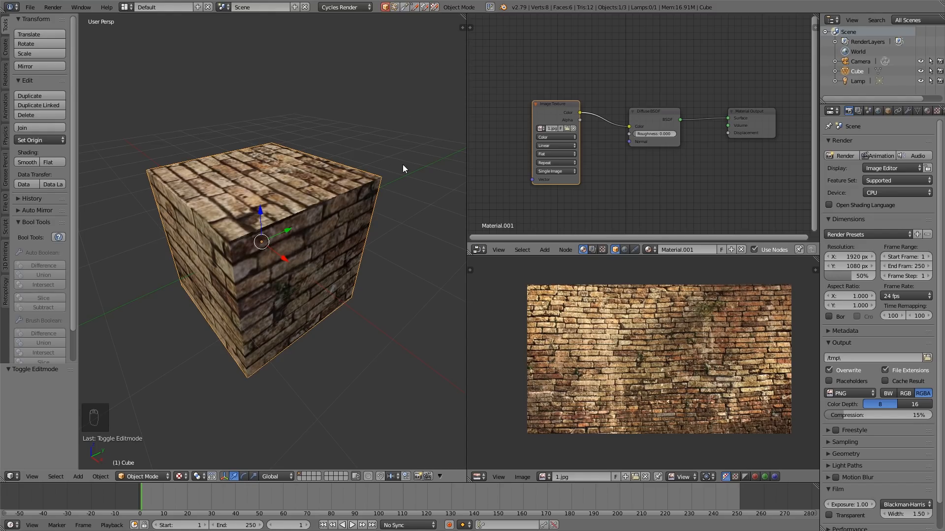
mouse_move(410, 177)
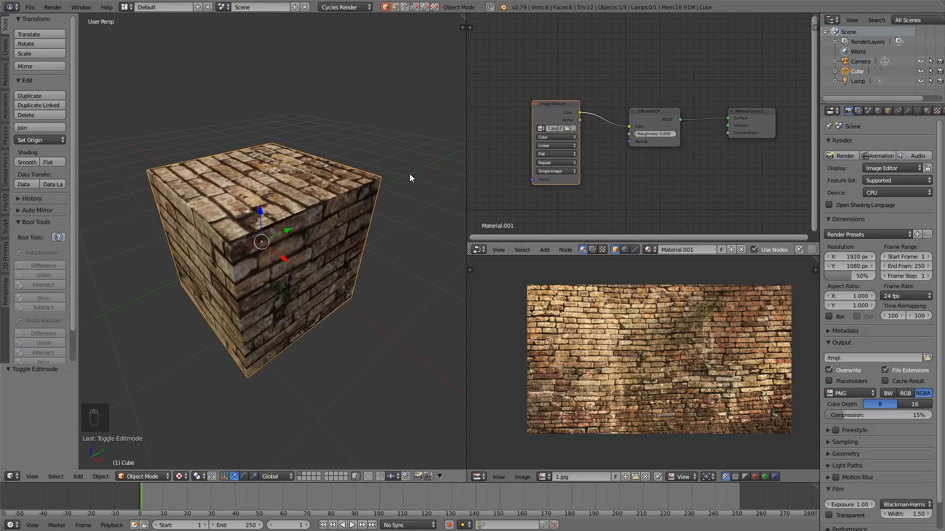
Step: Bring up the UV mapping methods for the fully selected cube again
key(u)
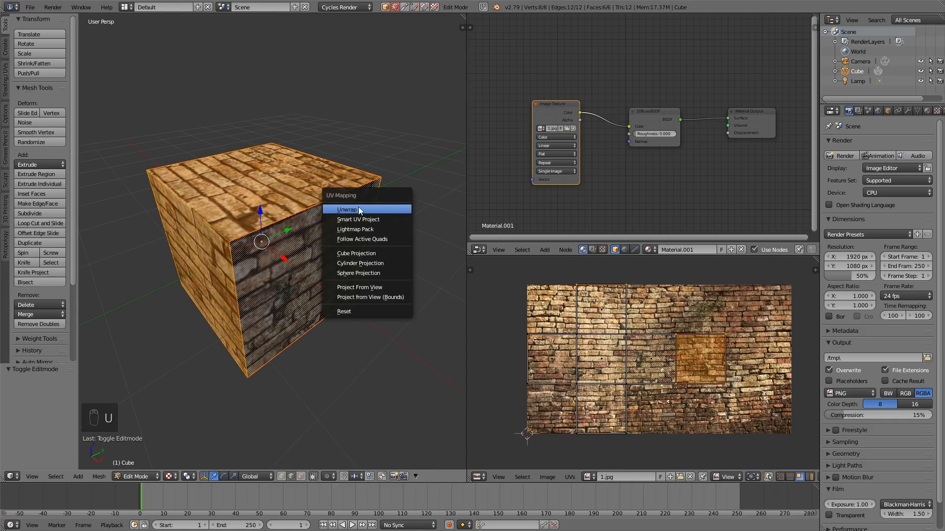
mouse_move(362, 209)
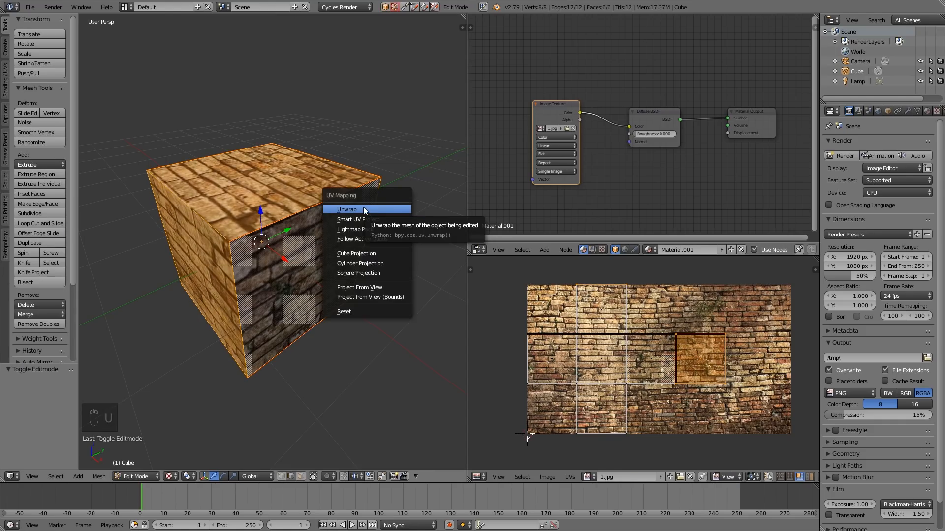
mouse_move(357, 219)
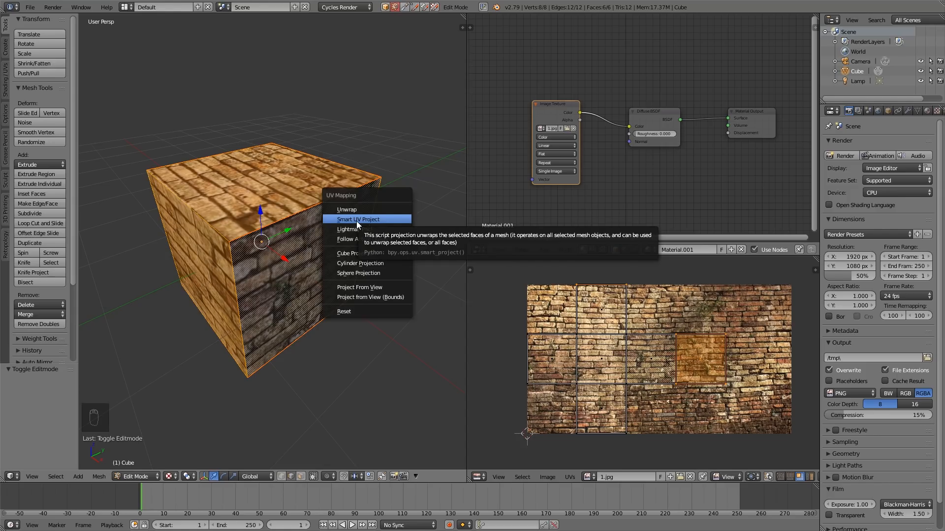